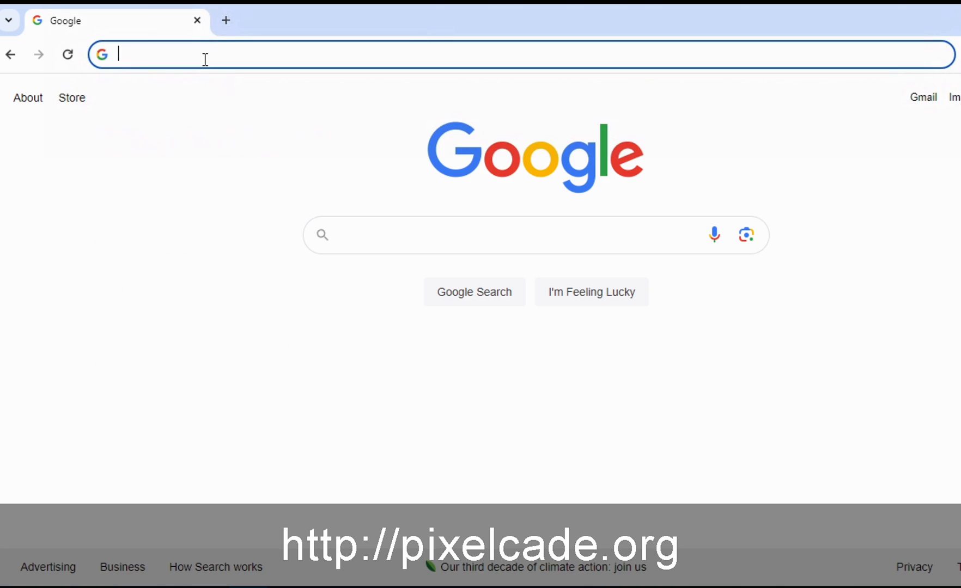
Go to pixelcade.org and reach the Batocera download page from the Download menu.
type("pixelcade.org")
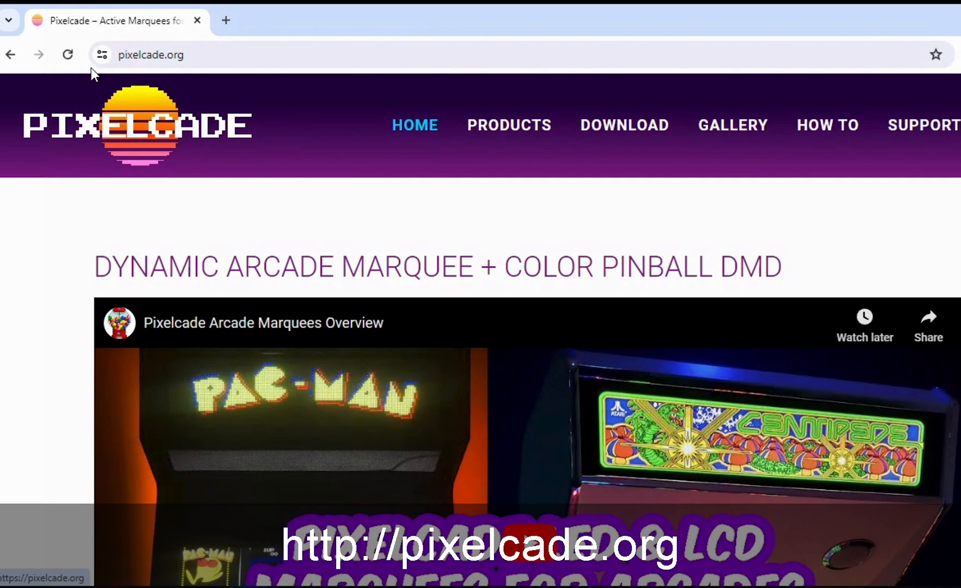
scroll("down", 3)
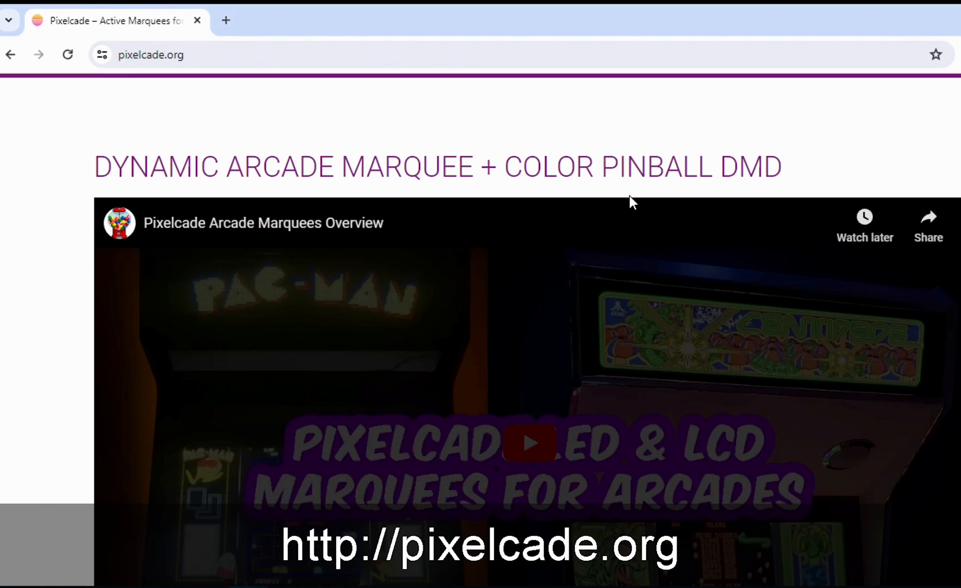
left_click(624, 125)
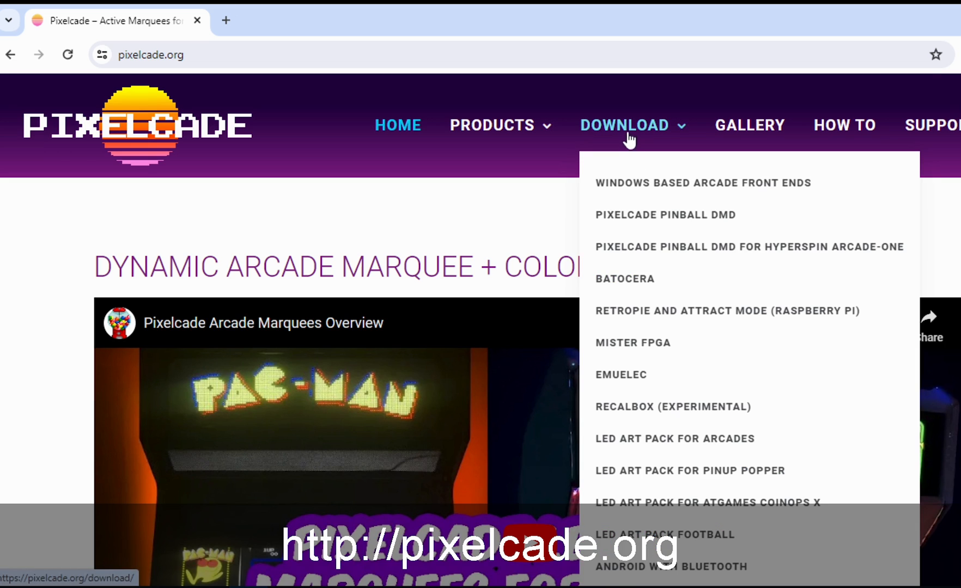
mouse_move(626, 154)
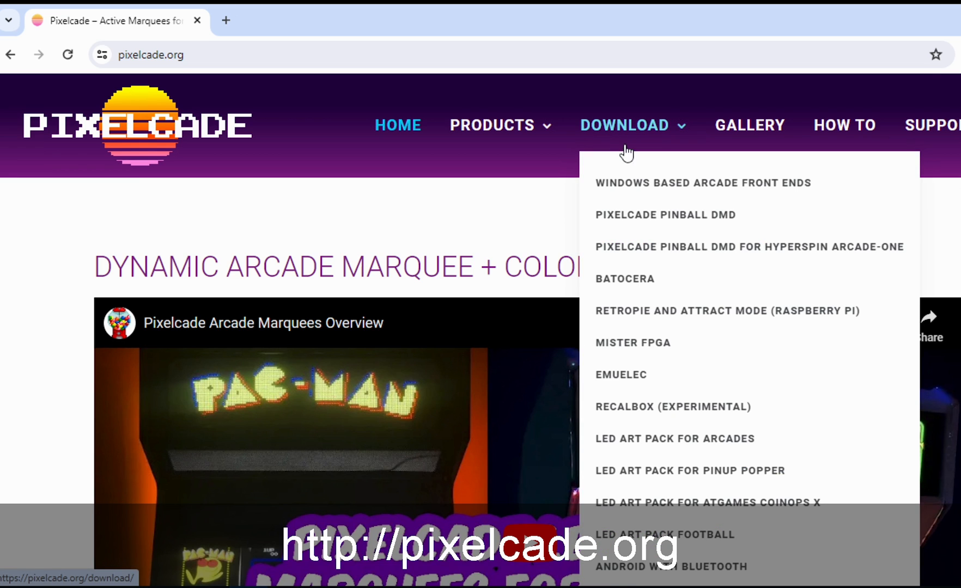
left_click(625, 279)
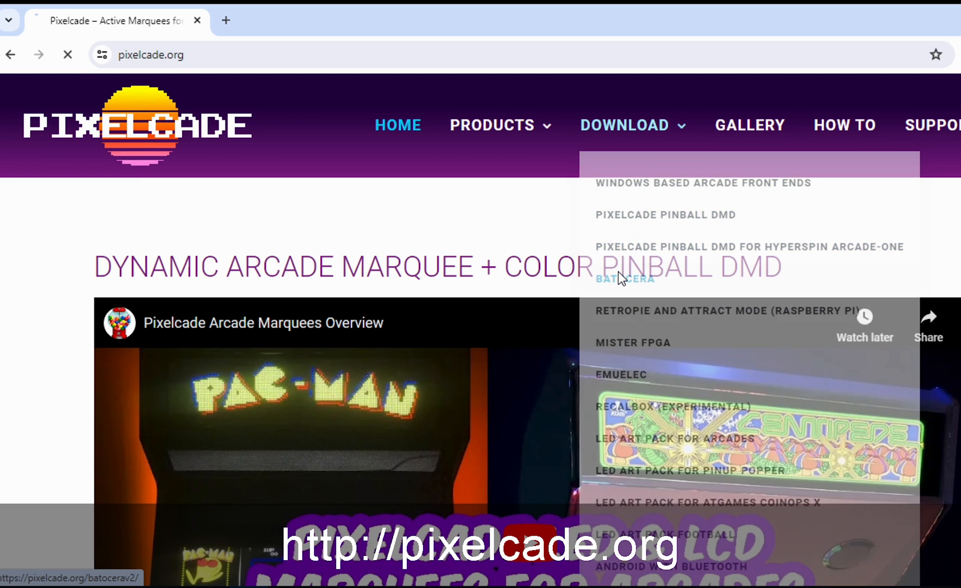
left_click(625, 278)
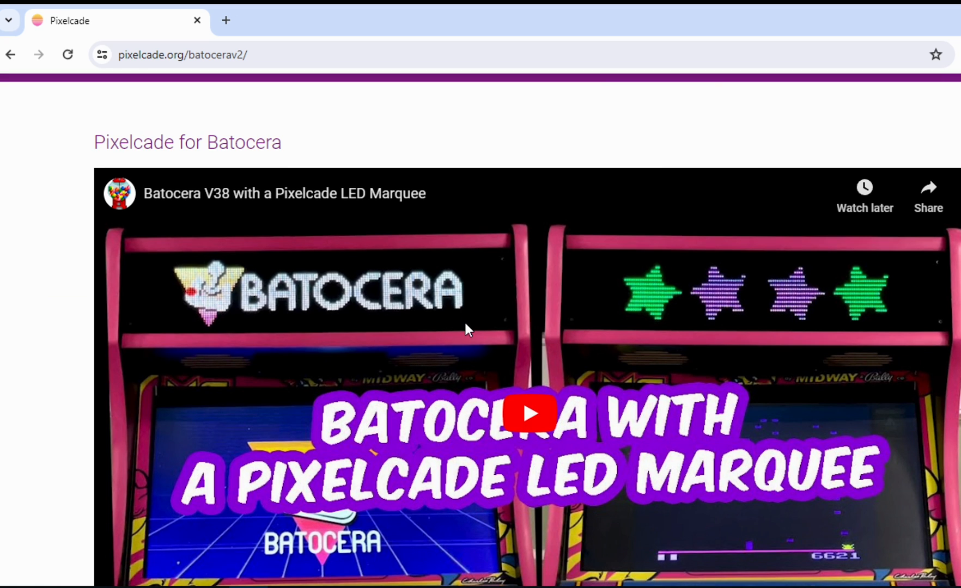
Switch to the Pixelcade LCD version of the Batocera installation instructions.
scroll("down", 3)
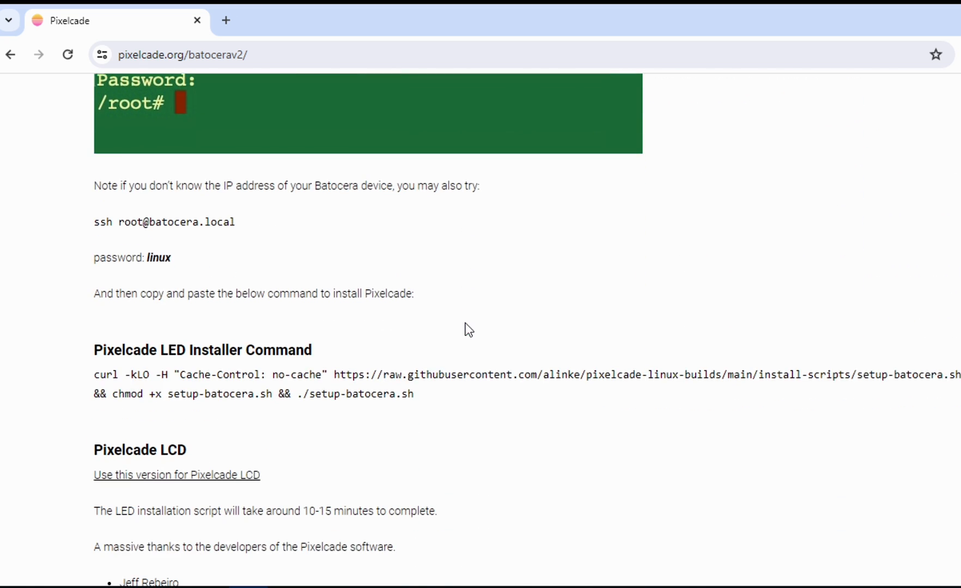
scroll("down", 3)
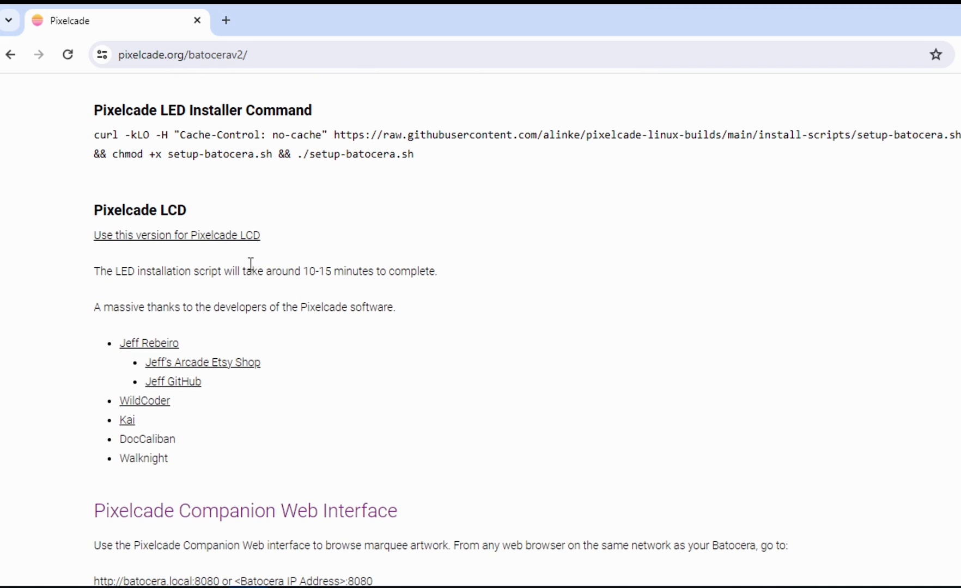
left_click(177, 234)
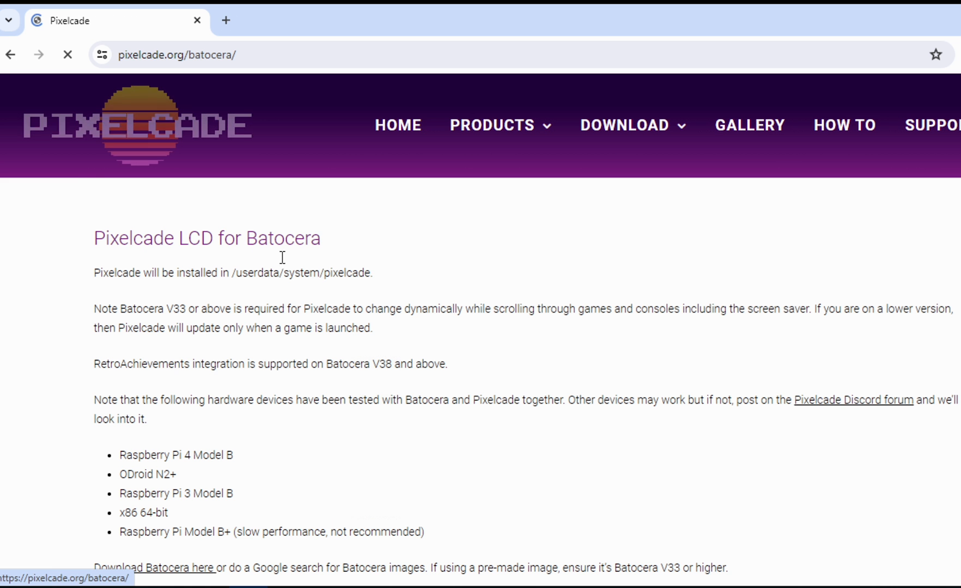
scroll("down", 3)
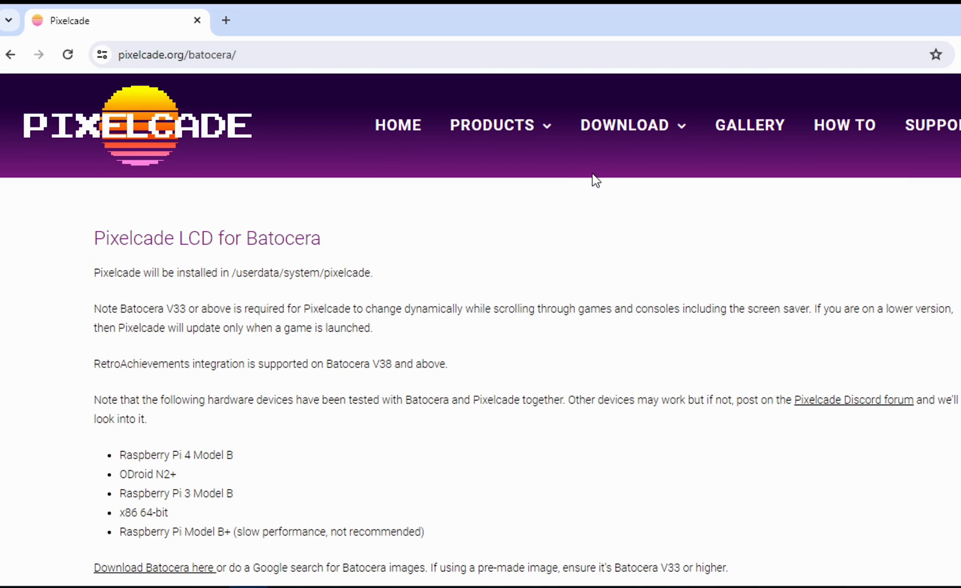
Go to the Windows Based Arcade Front Ends download page and find the Pixelcade LCD 4.6.x section.
left_click(625, 125)
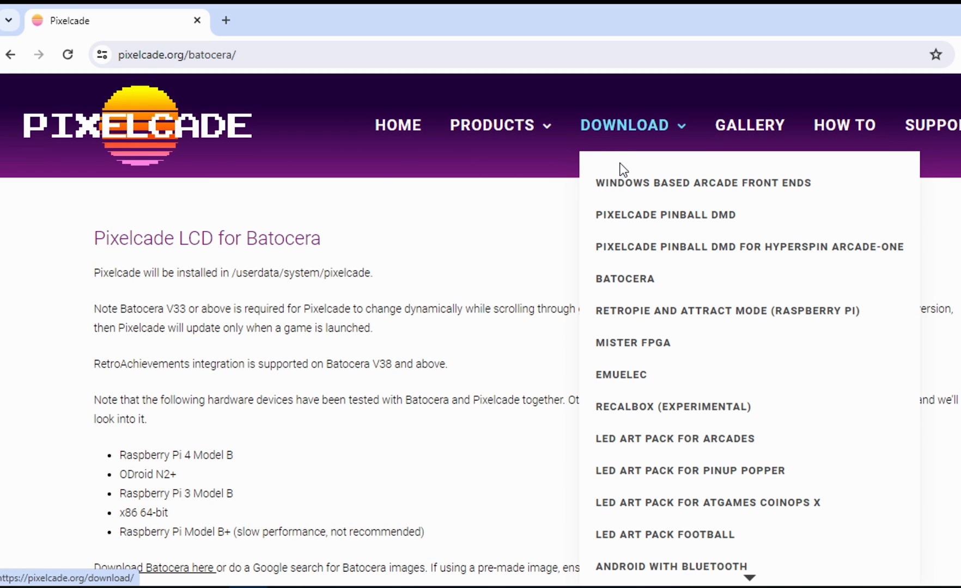
left_click(703, 183)
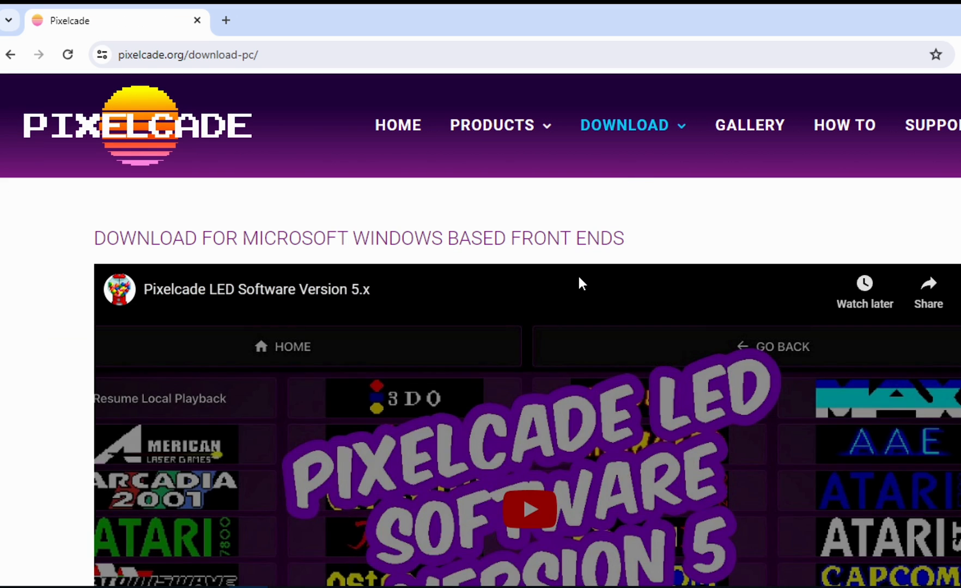
scroll("down", 3)
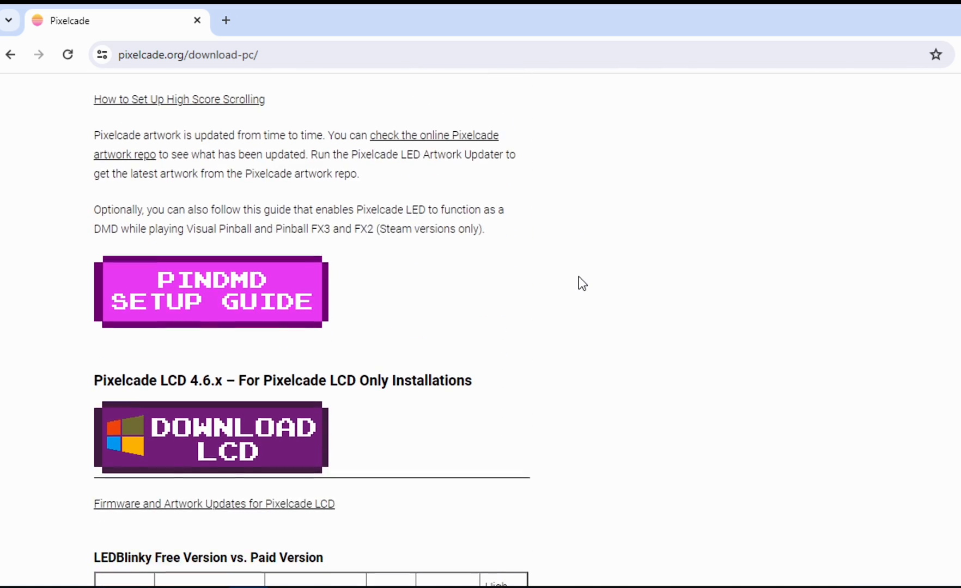
scroll("down", 3)
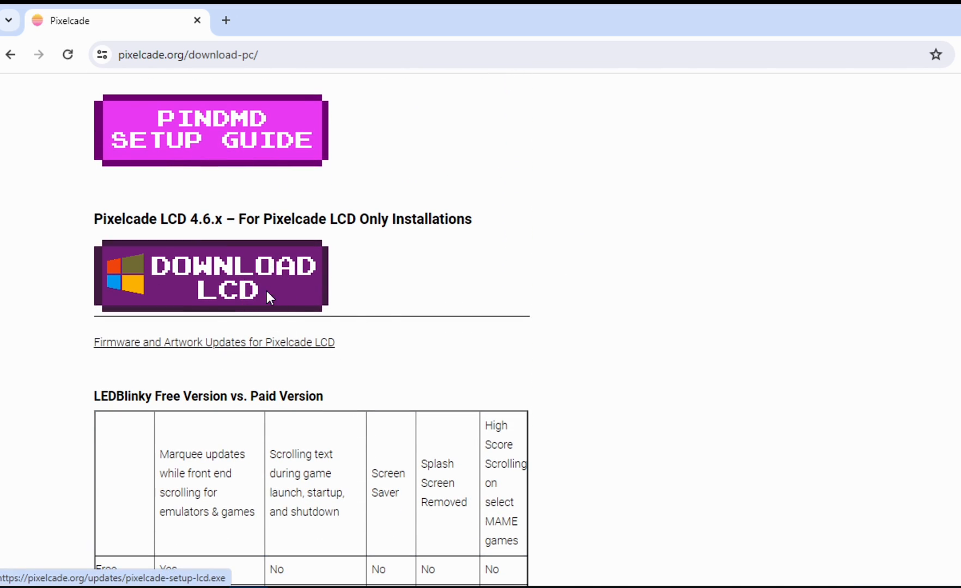
mouse_move(644, 417)
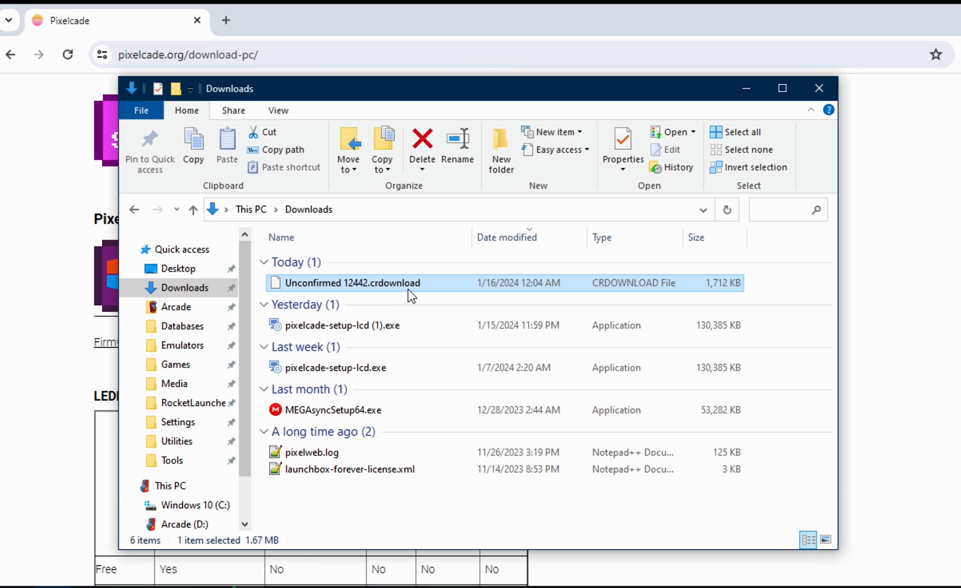
Launch the downloaded Pixelcade LCD installer and begin the LEDBlinky prerequisite install.
double_click(342, 326)
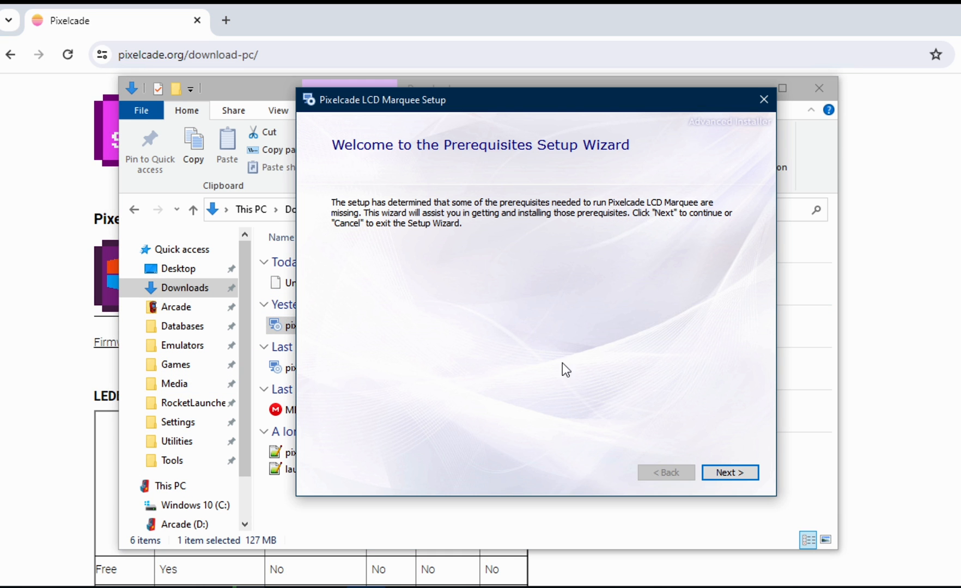
left_click(728, 473)
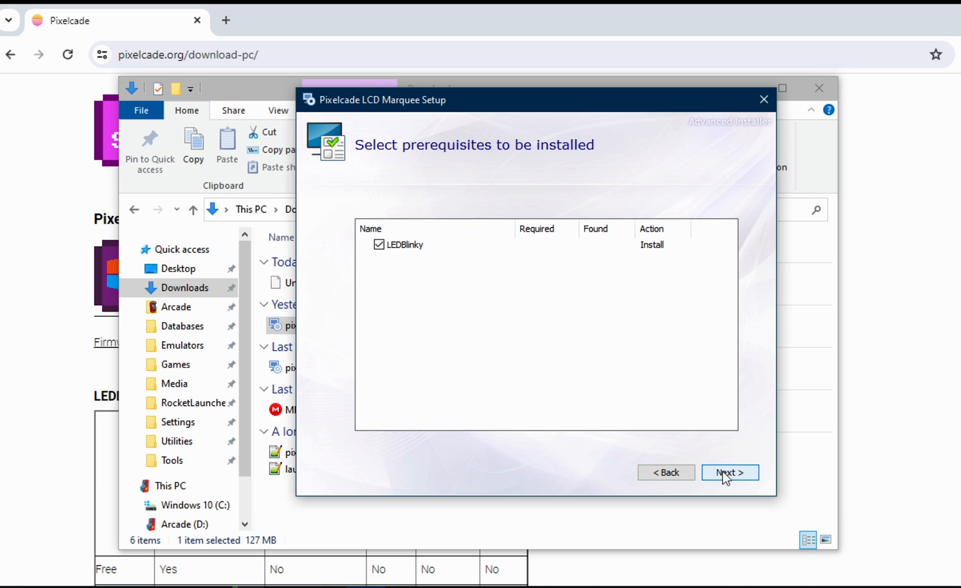
left_click(729, 473)
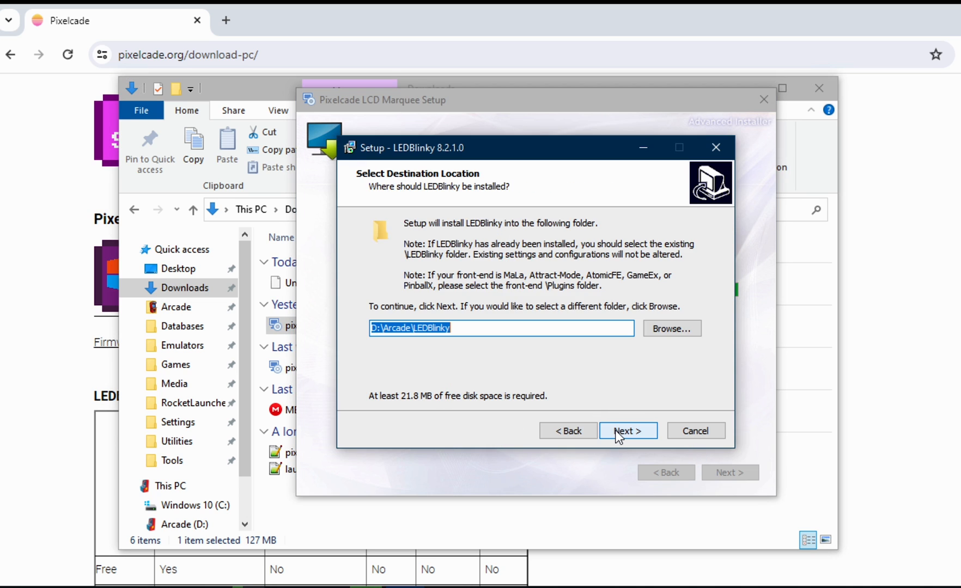
mouse_move(631, 446)
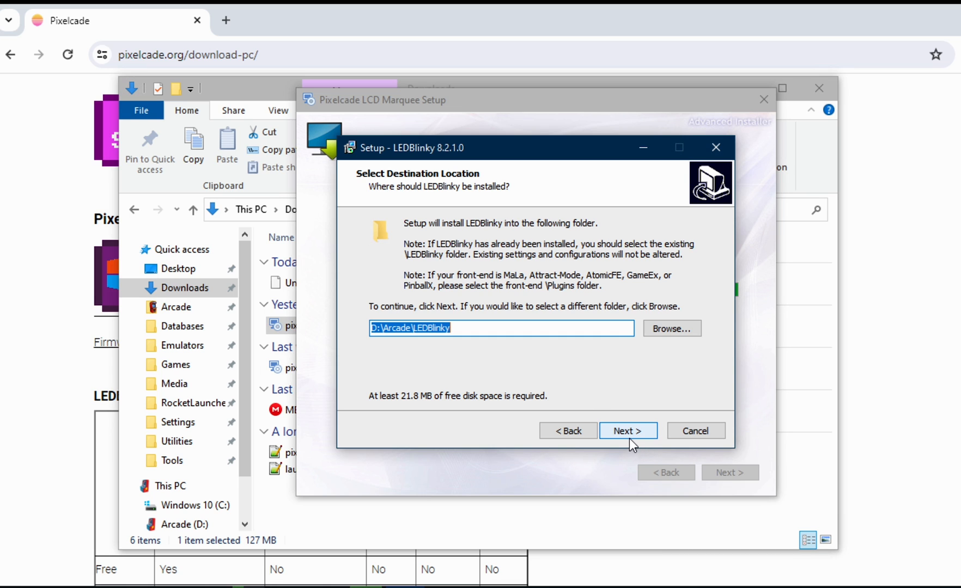
Install LEDBlinky 8.2.1.0 to D:\Arcade\LEDBlinky with the Full installation and finish.
left_click(627, 430)
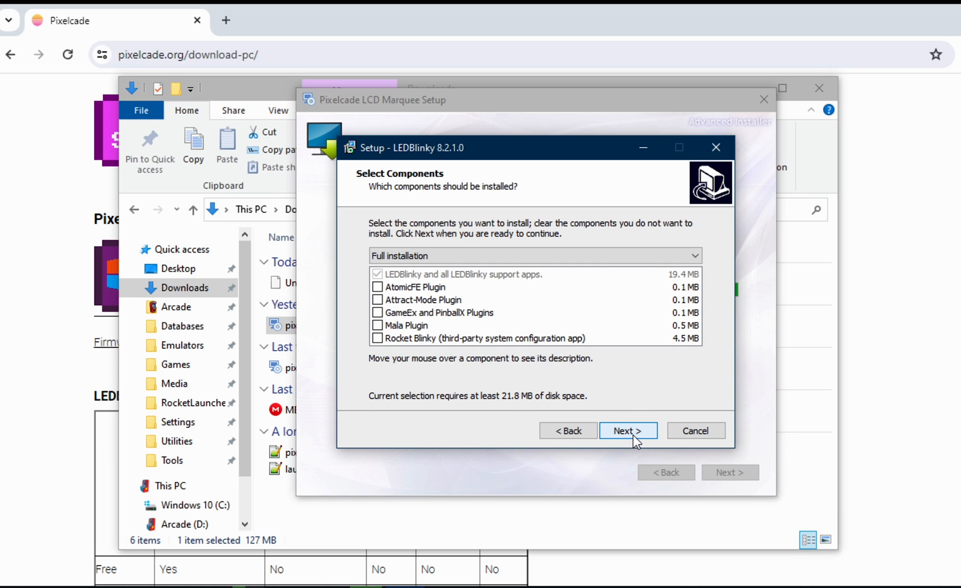
left_click(626, 431)
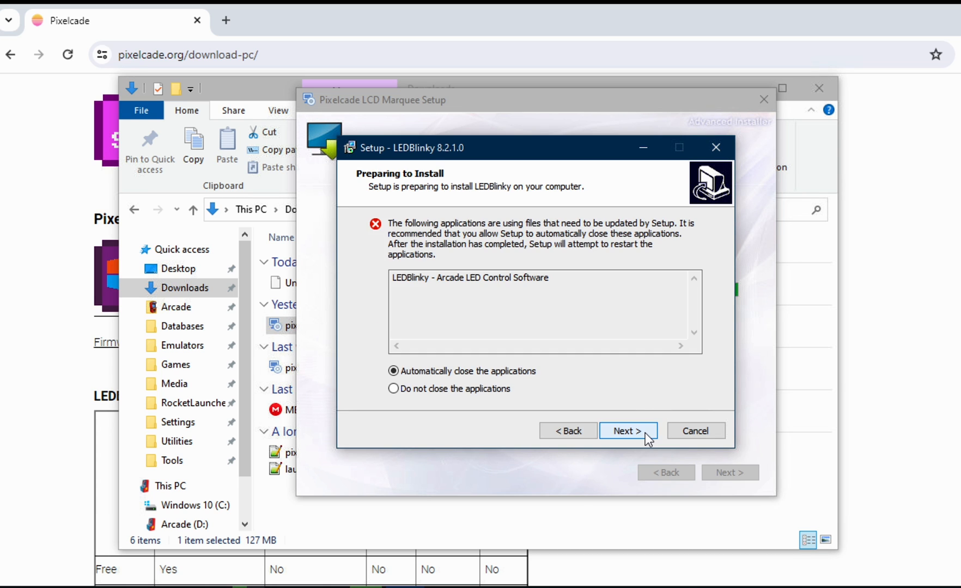
left_click(628, 430)
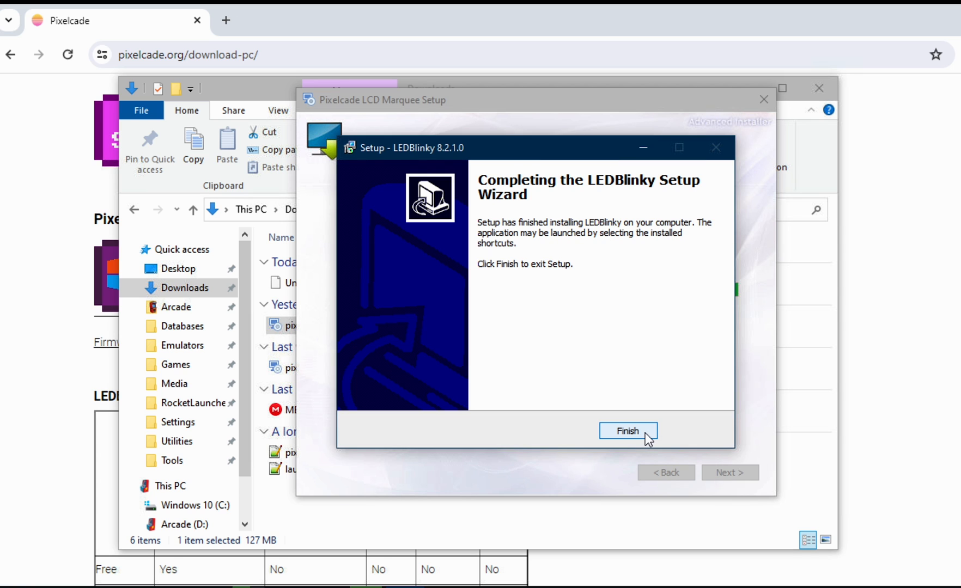
left_click(627, 431)
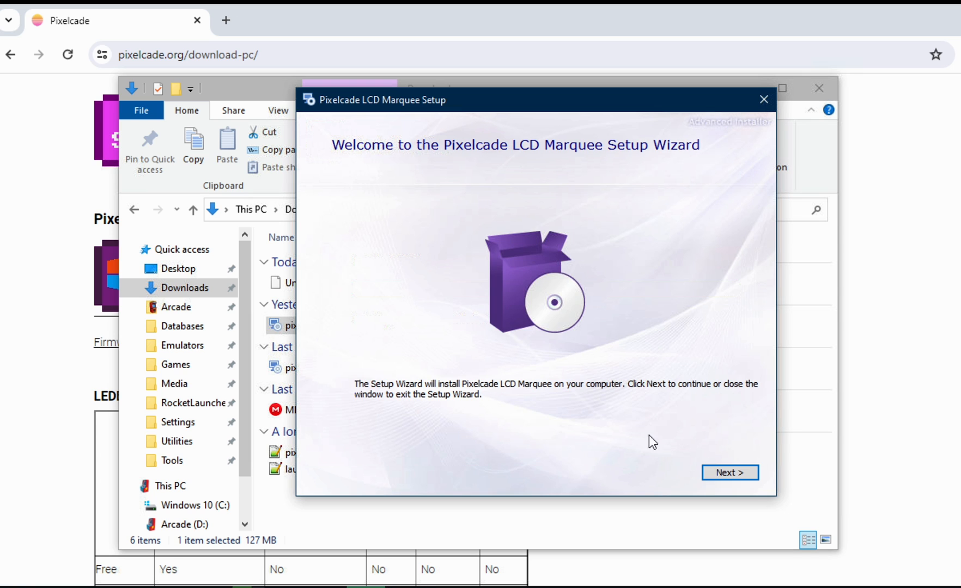
Install Pixelcade LCD Marquee into D:\Arcade\Pixelcade\.
left_click(729, 473)
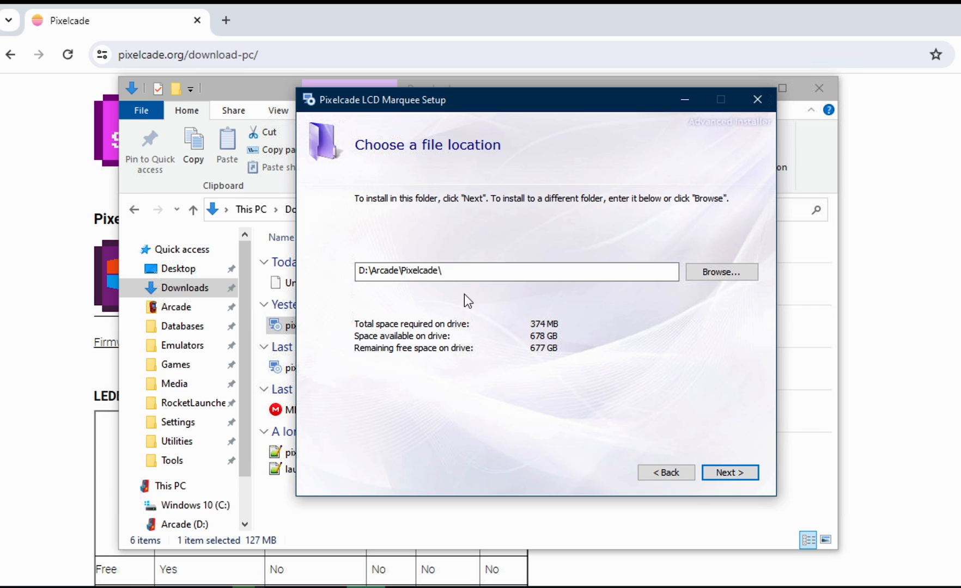
mouse_move(760, 507)
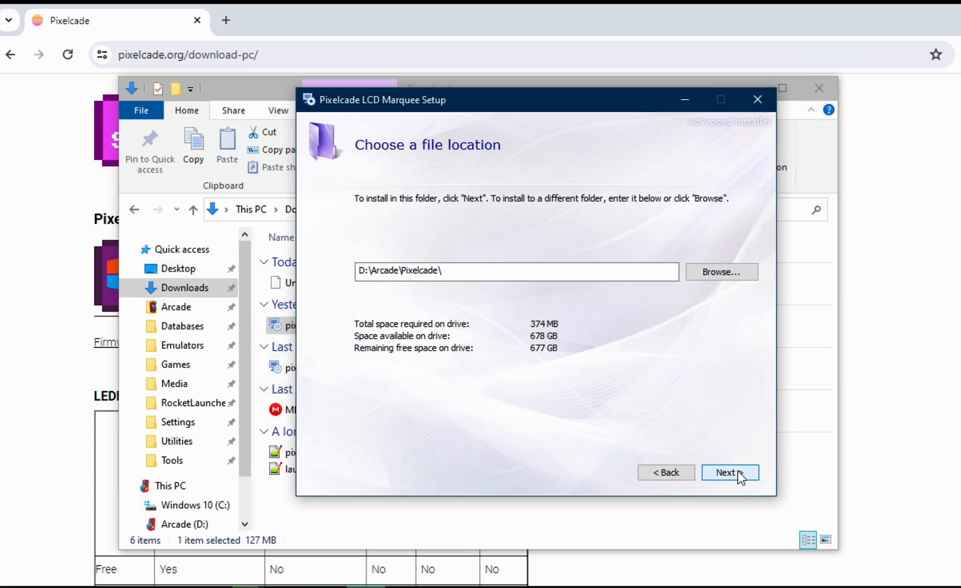
left_click(729, 472)
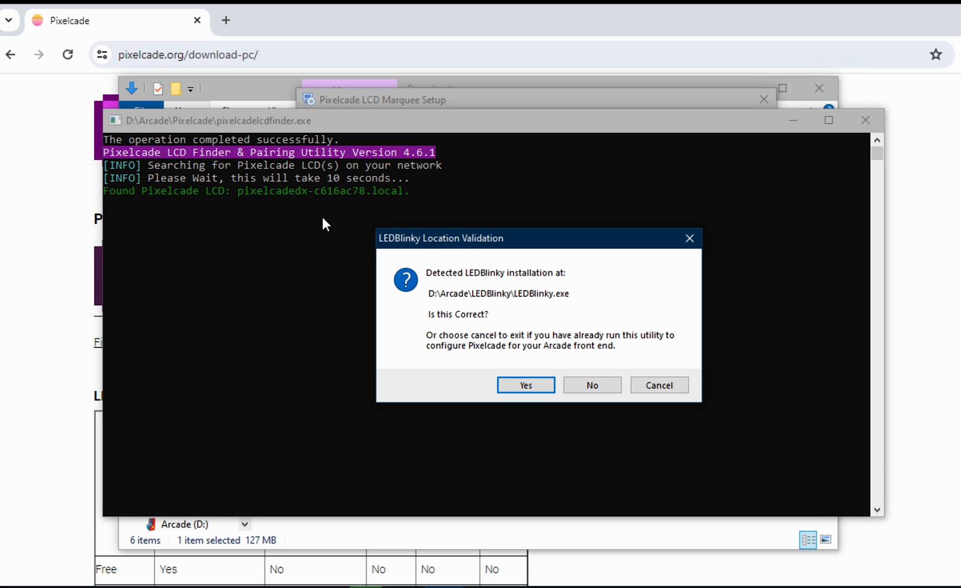
mouse_move(346, 217)
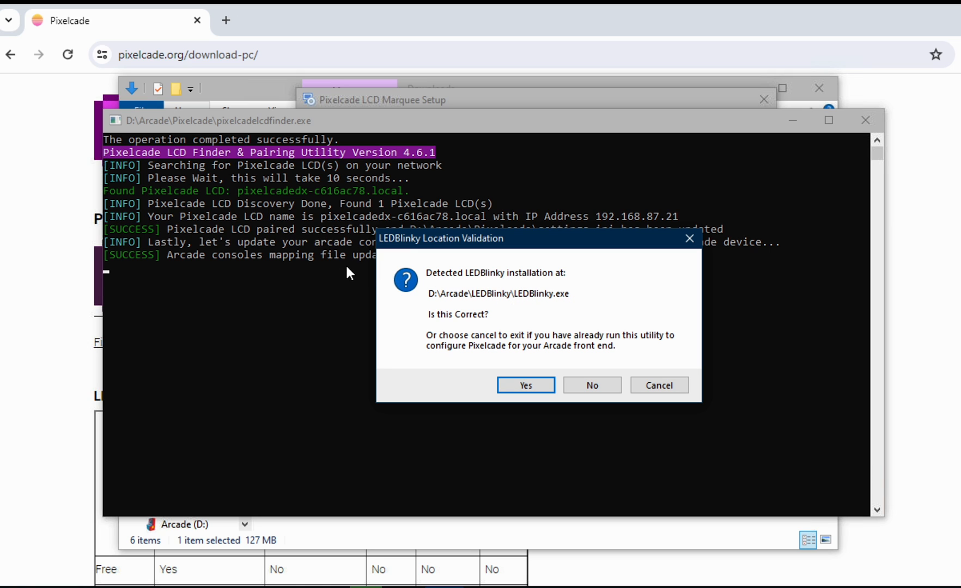
Confirm the LEDBlinky location and exit the finder after the LCD pairs.
left_click(525, 386)
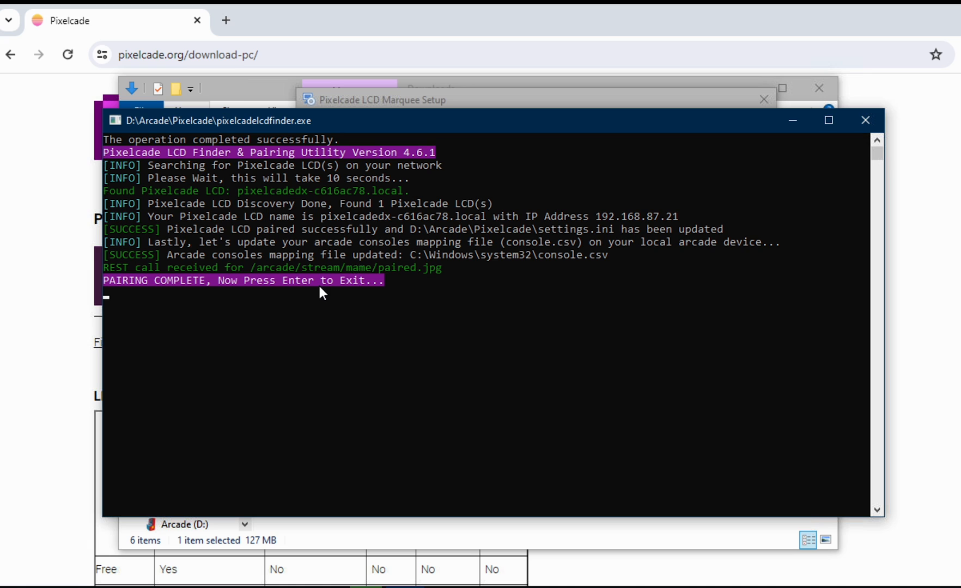
key("enter")
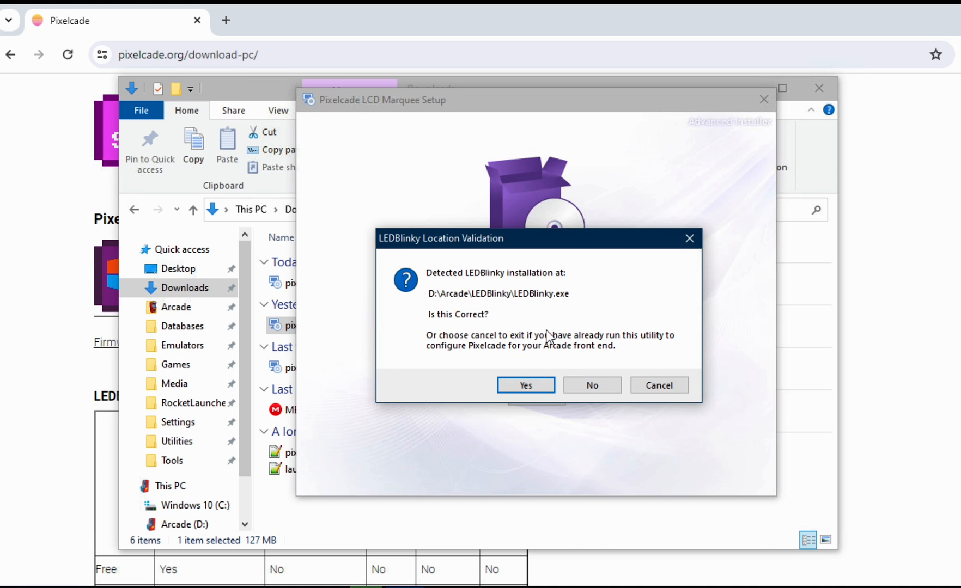
mouse_move(516, 331)
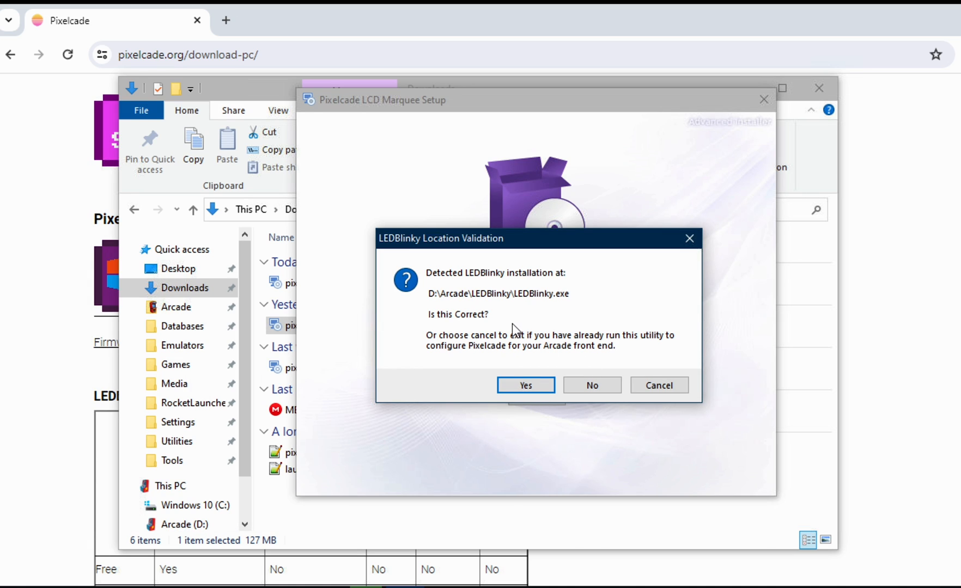
mouse_move(554, 300)
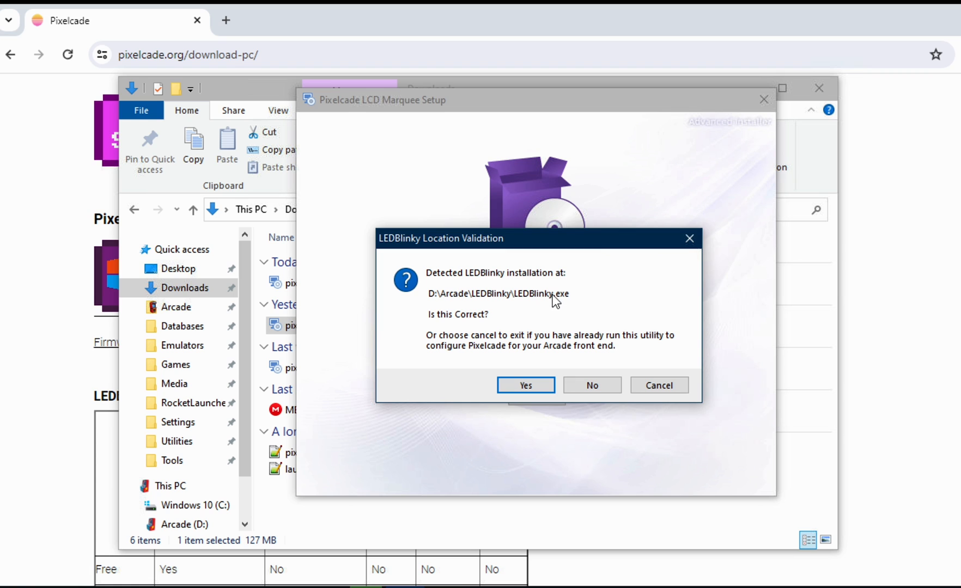
Confirm LEDBlinky's location and RGB handling, and accept HyperSpin as the front end.
left_click(525, 384)
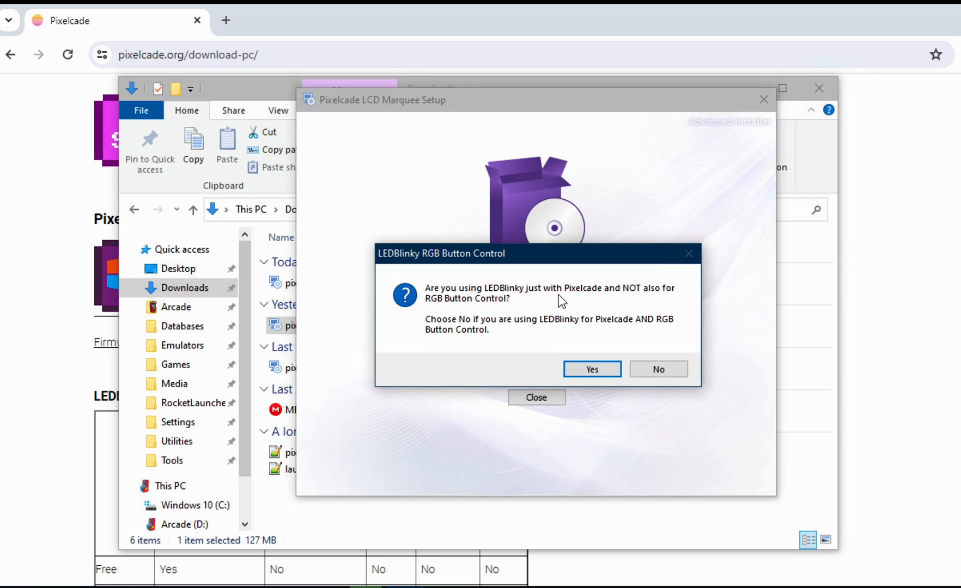
mouse_move(495, 319)
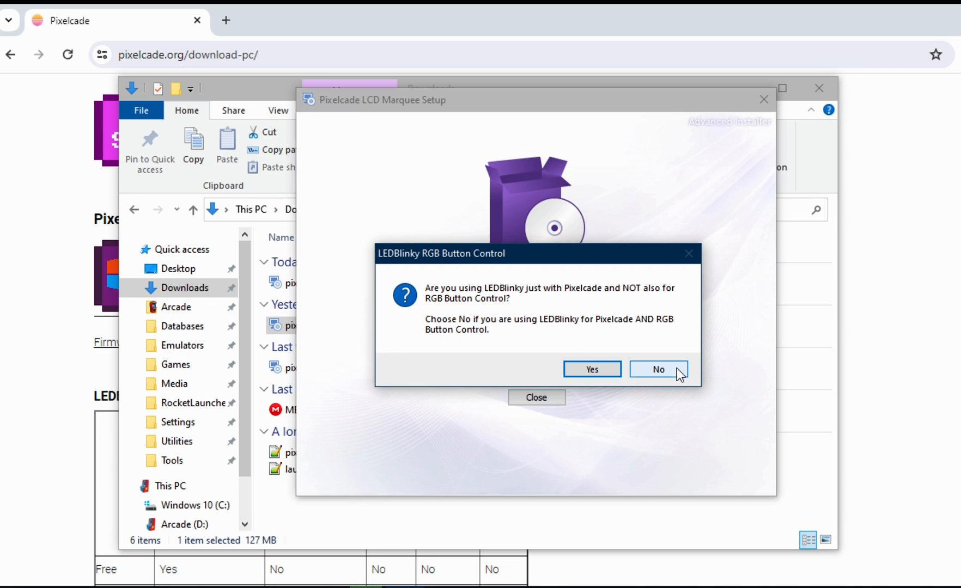
left_click(658, 369)
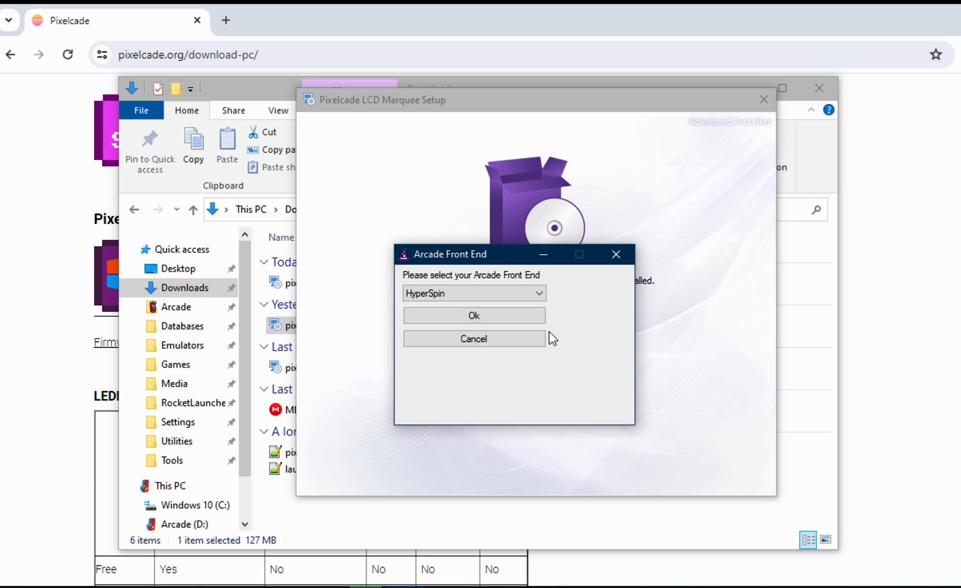
left_click(472, 314)
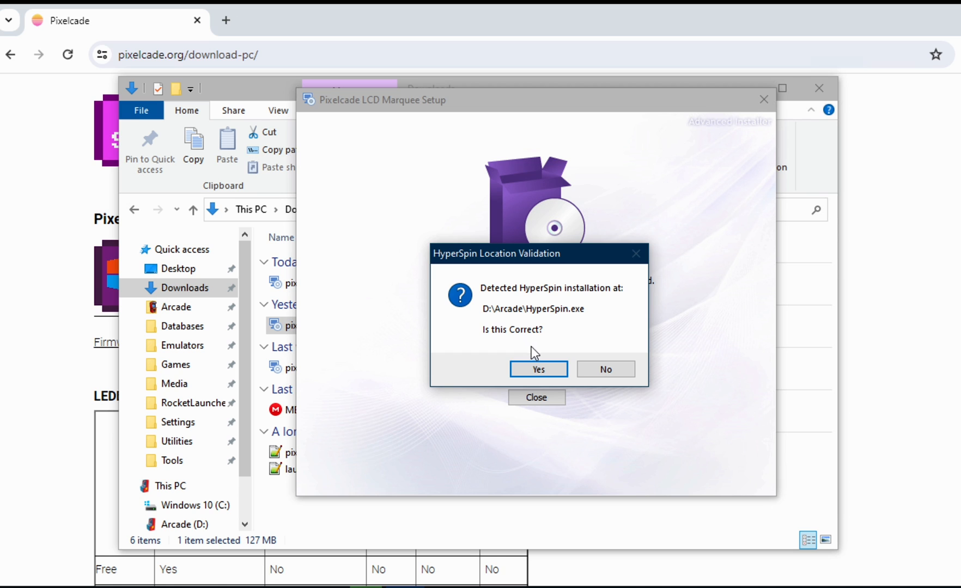
left_click(537, 369)
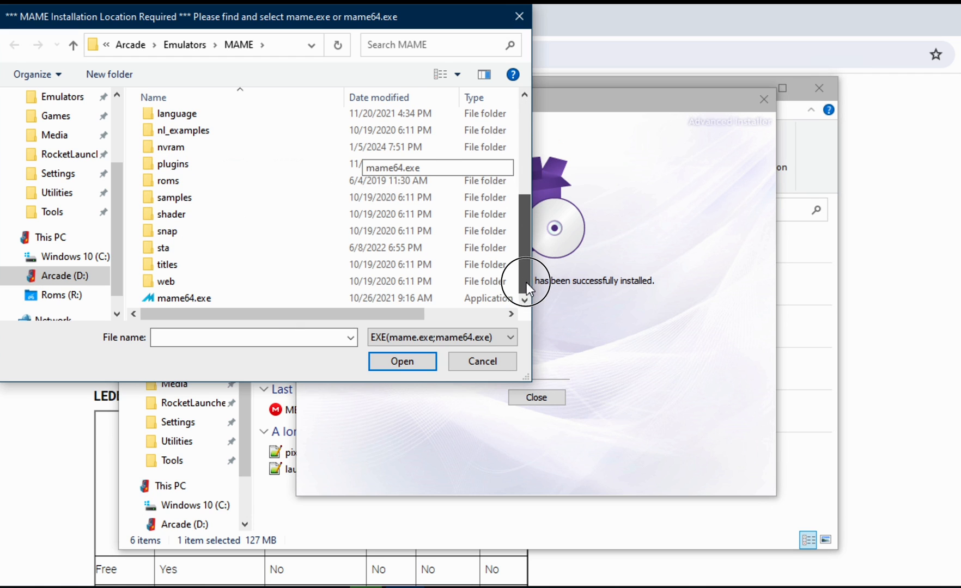
Select mame64.exe as the MAME install, acknowledge HyperSpin setup complete, and close setup.
left_click(402, 360)
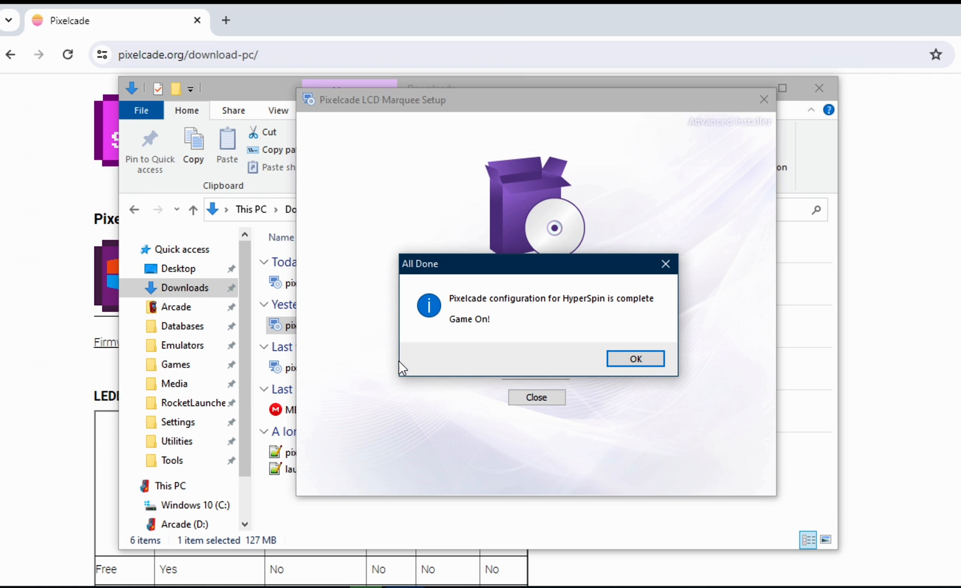
left_click(635, 358)
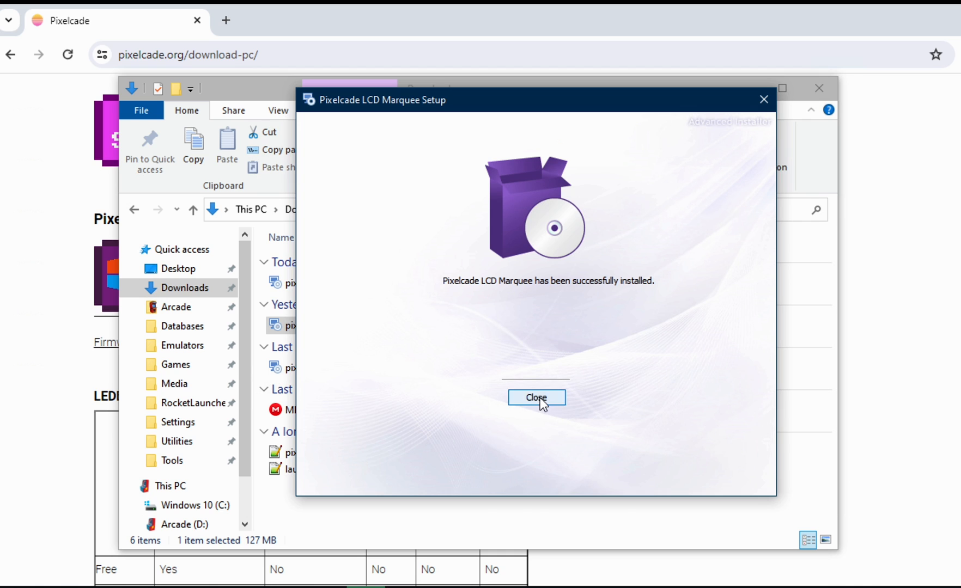
left_click(536, 396)
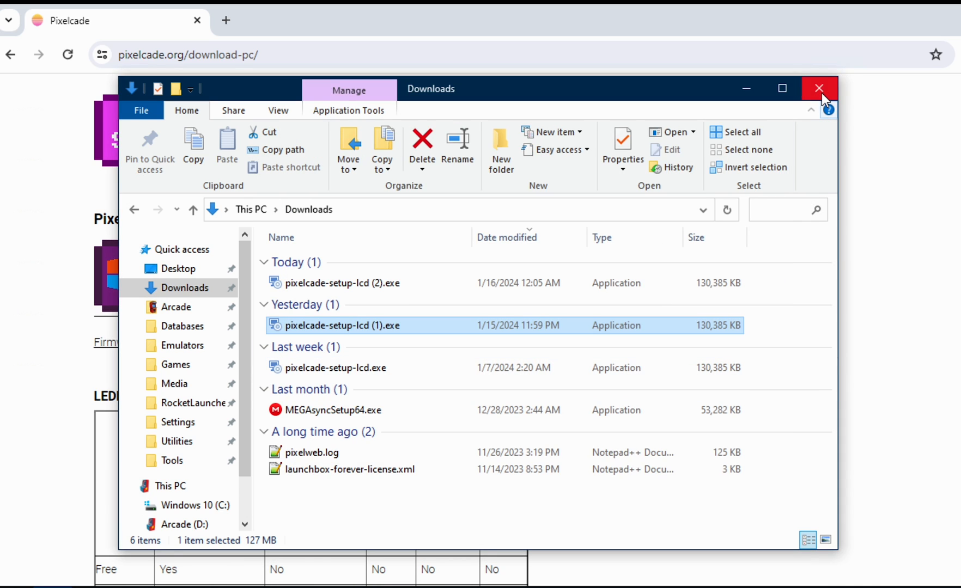
Close the Downloads window and expand the Pixelcade LCD Marquee group in Start > All apps.
left_click(820, 88)
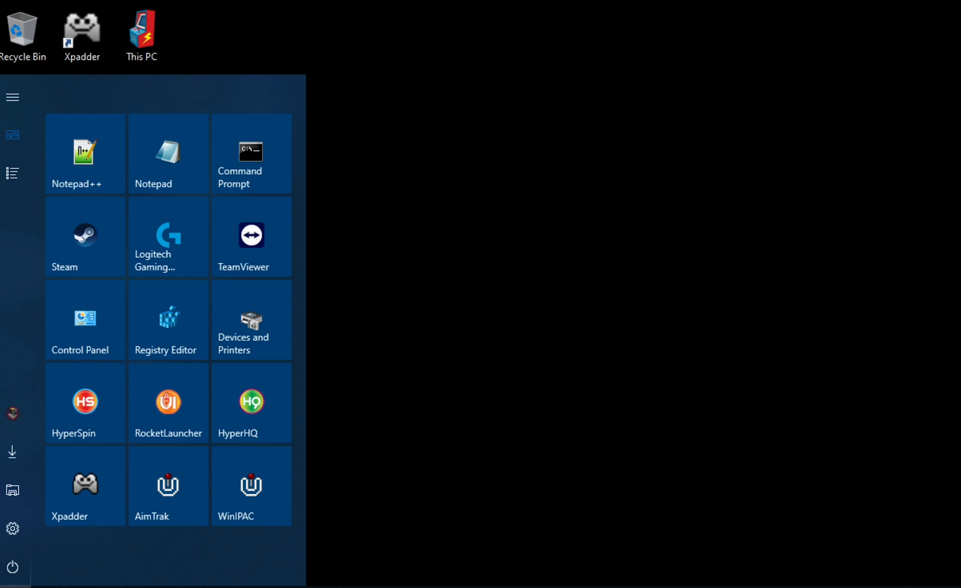
left_click(12, 173)
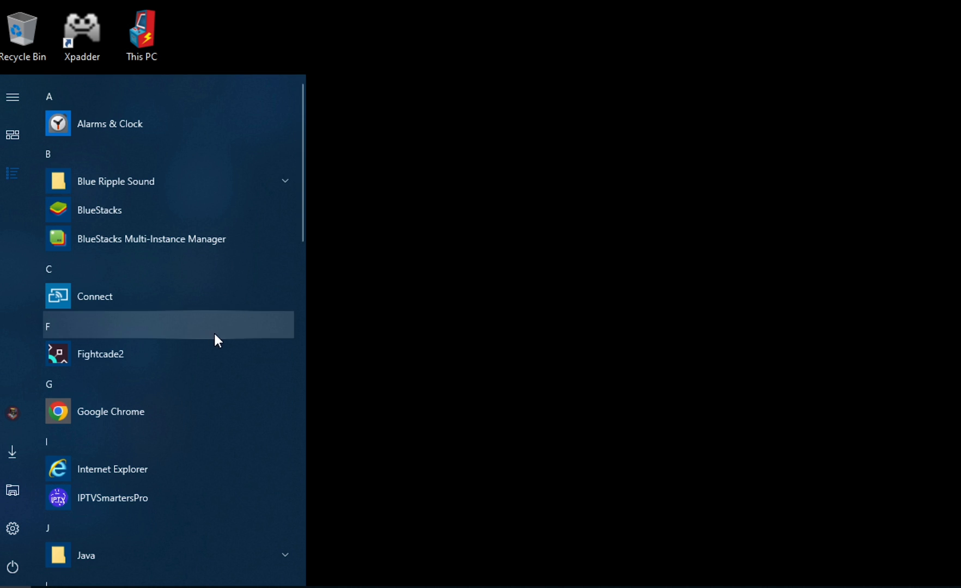
scroll("down", 3)
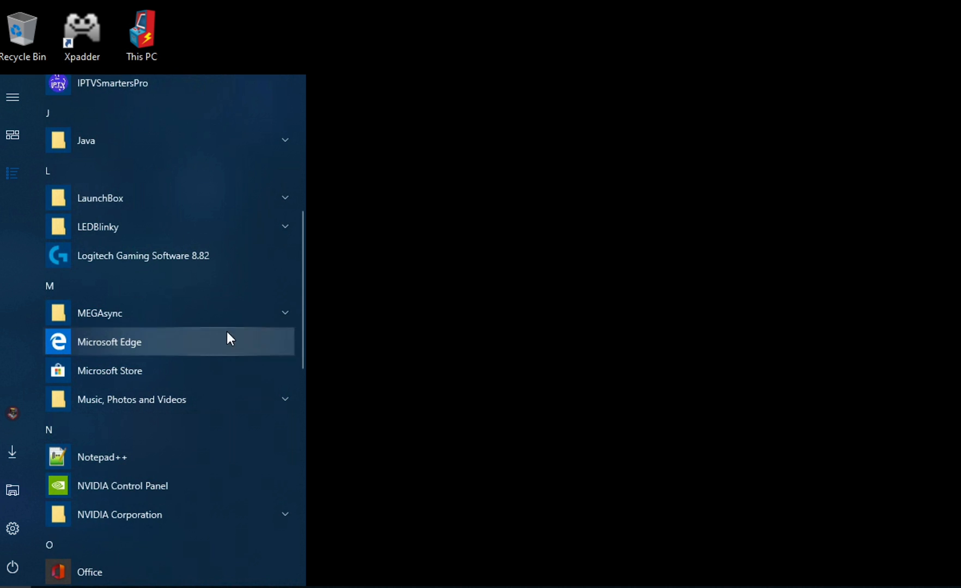
scroll("down", 3)
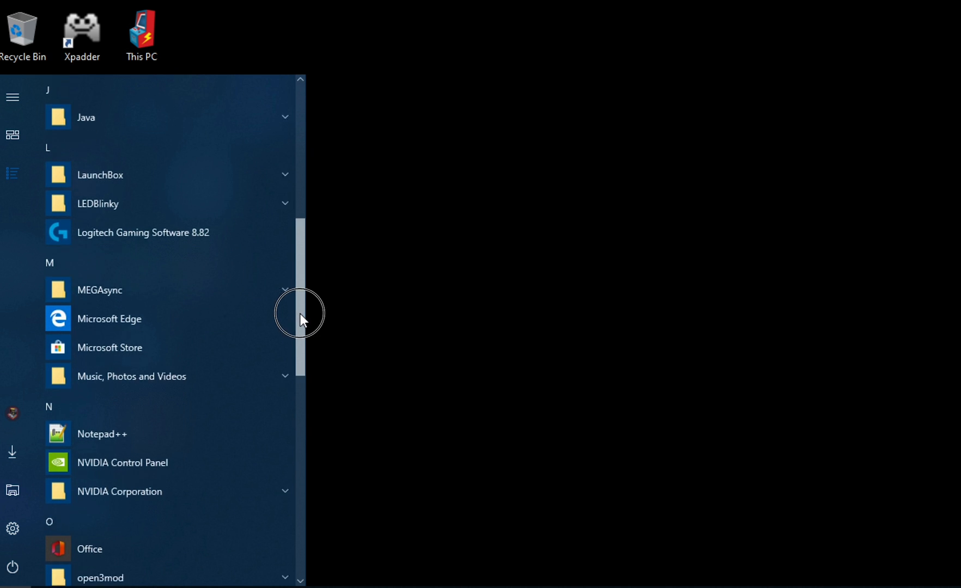
scroll("down", 3)
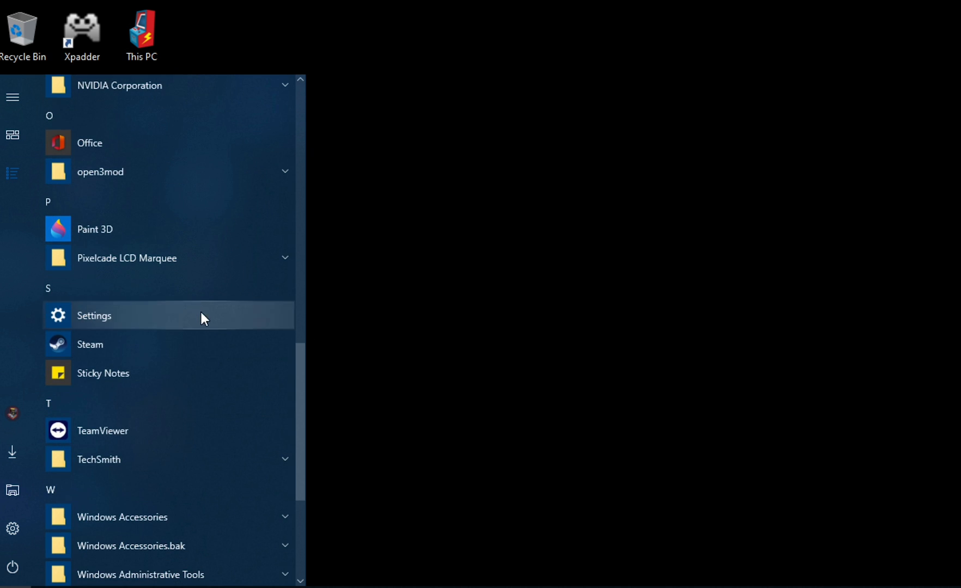
left_click(126, 258)
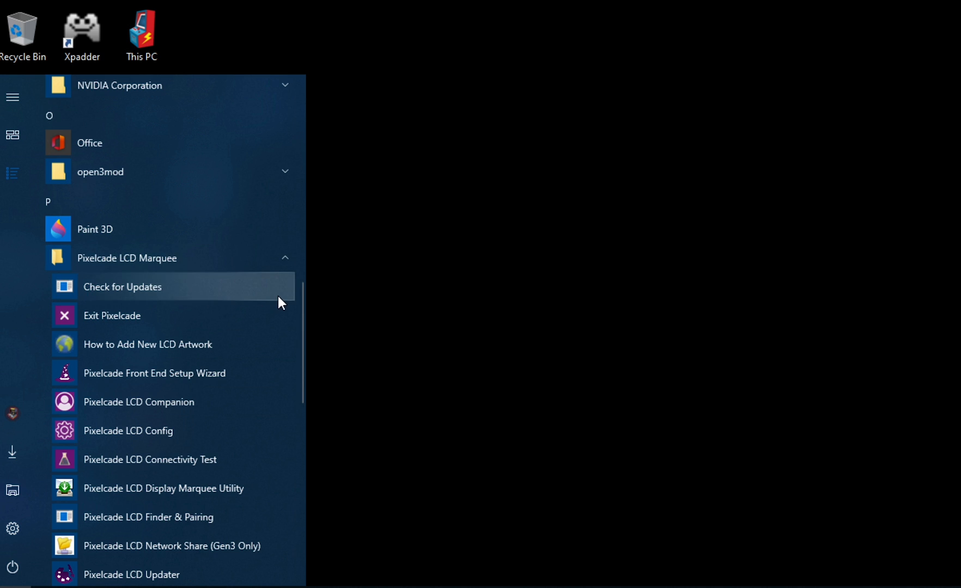
mouse_move(211, 366)
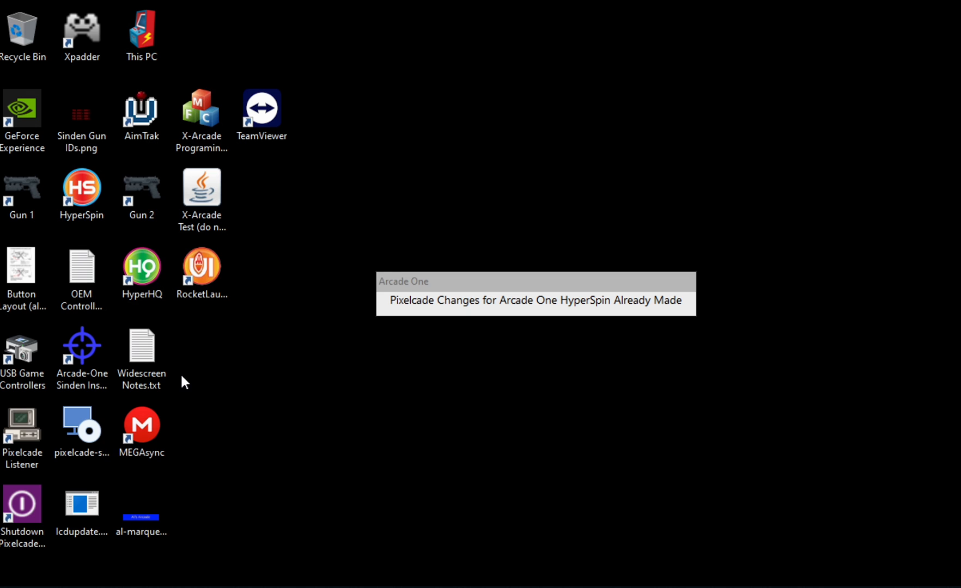
mouse_move(452, 312)
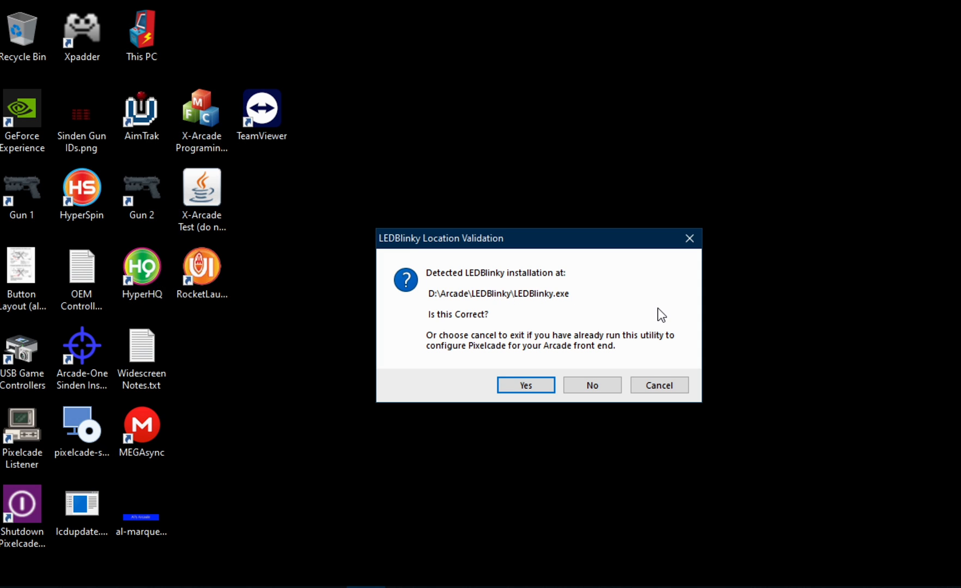
Cancel the LEDBlinky Location Validation prompt so the wizard exits without changes.
left_click(659, 386)
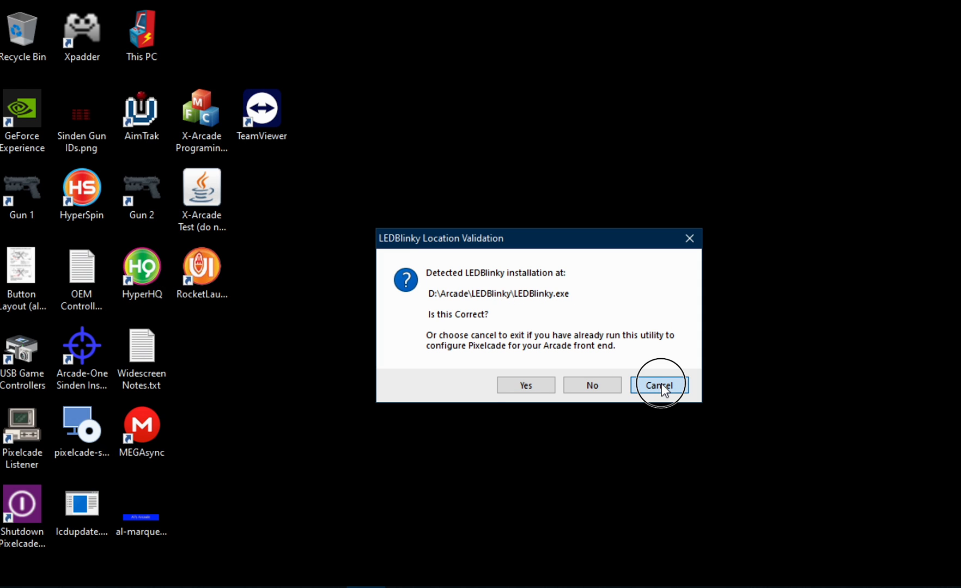
left_click(659, 386)
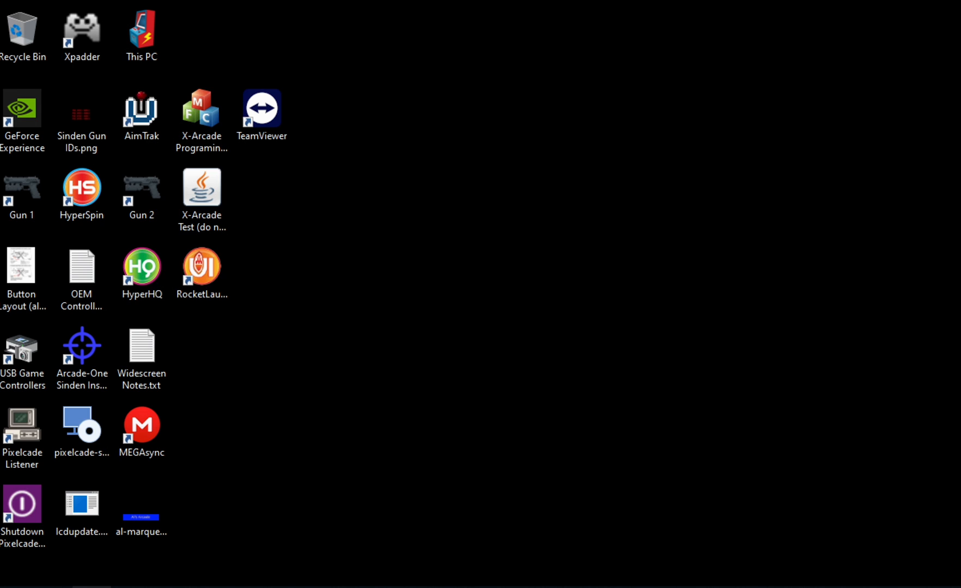
Browse to D:\Arcade\Emulators\MAME in File Explorer.
double_click(141, 29)
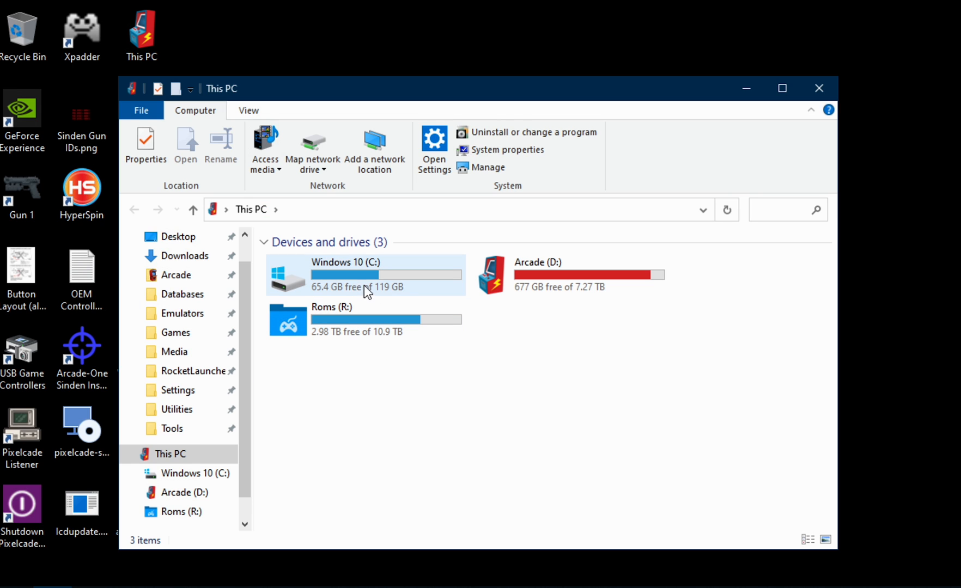
double_click(538, 263)
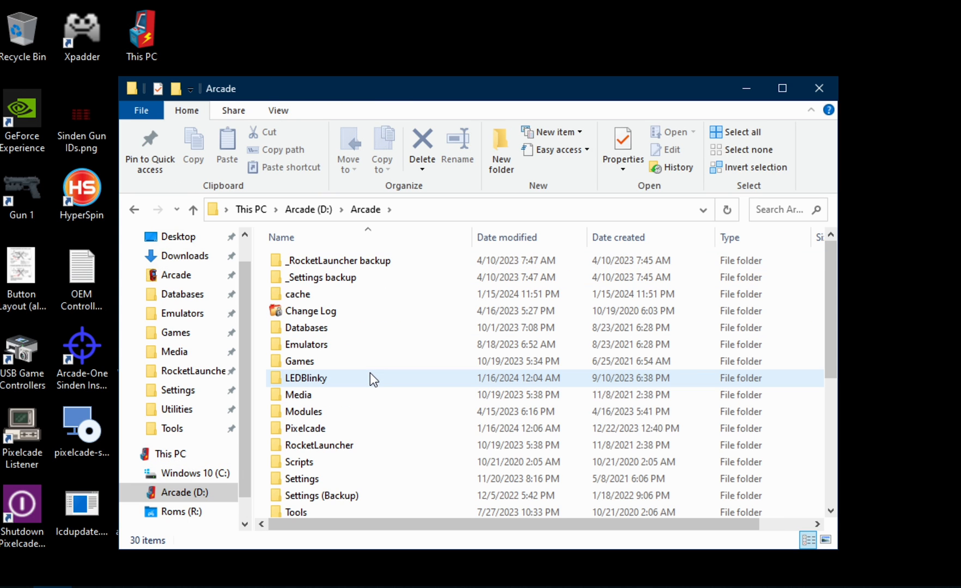
double_click(305, 344)
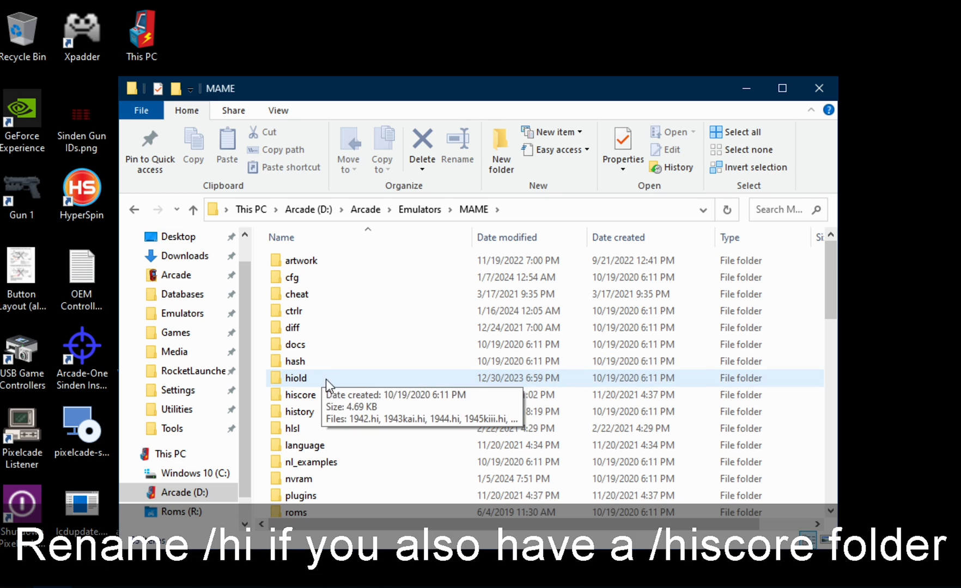
Rename the MAME hiold folder to hi alongside hiscore.
left_click(295, 378)
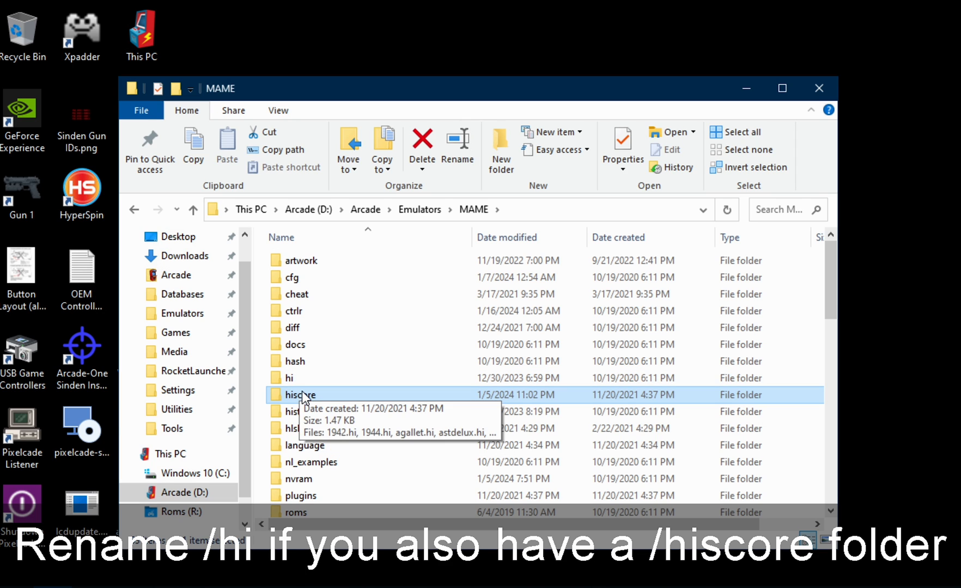
double_click(299, 394)
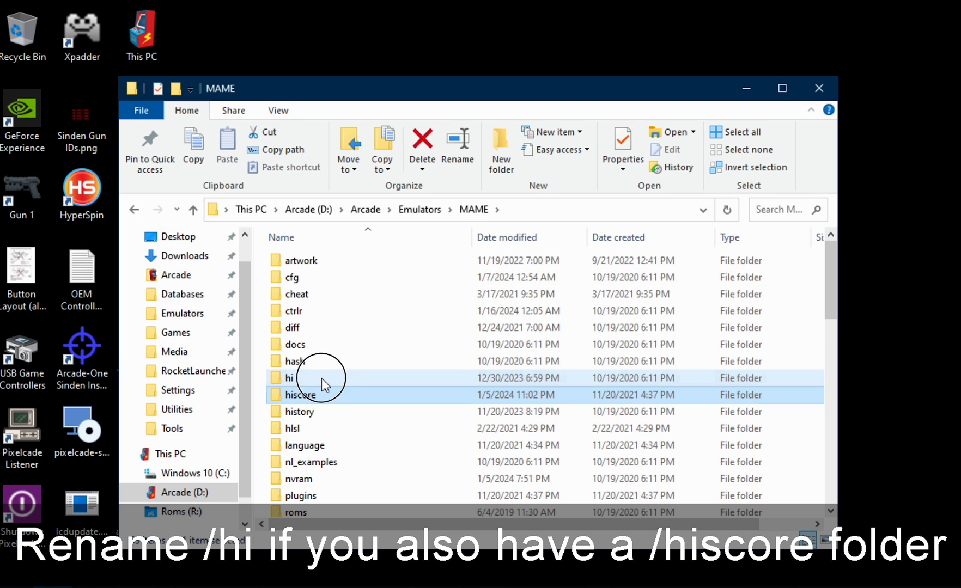
left_click(289, 378)
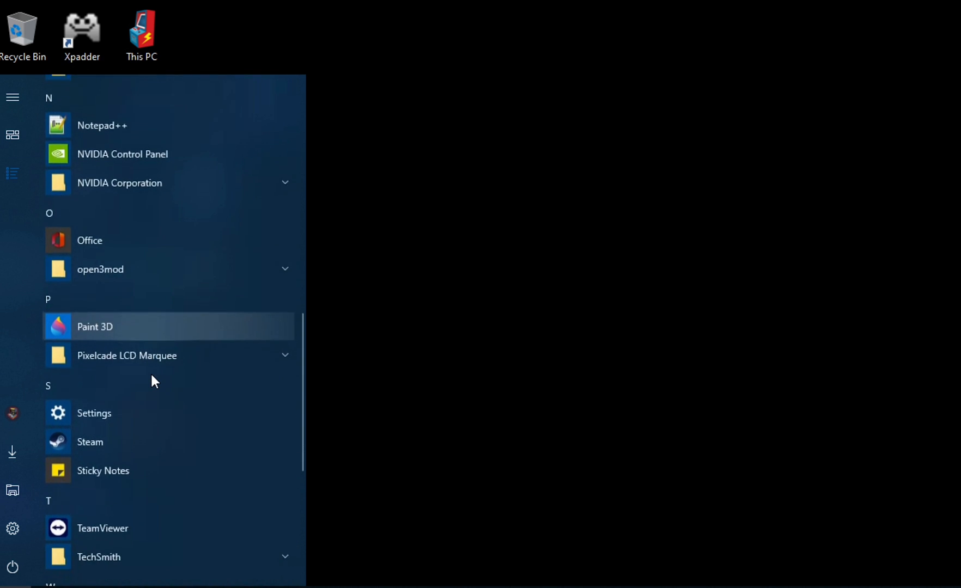
Launch Pixelcade LCD Updater from the Pixelcade LCD Marquee Start menu group.
left_click(126, 355)
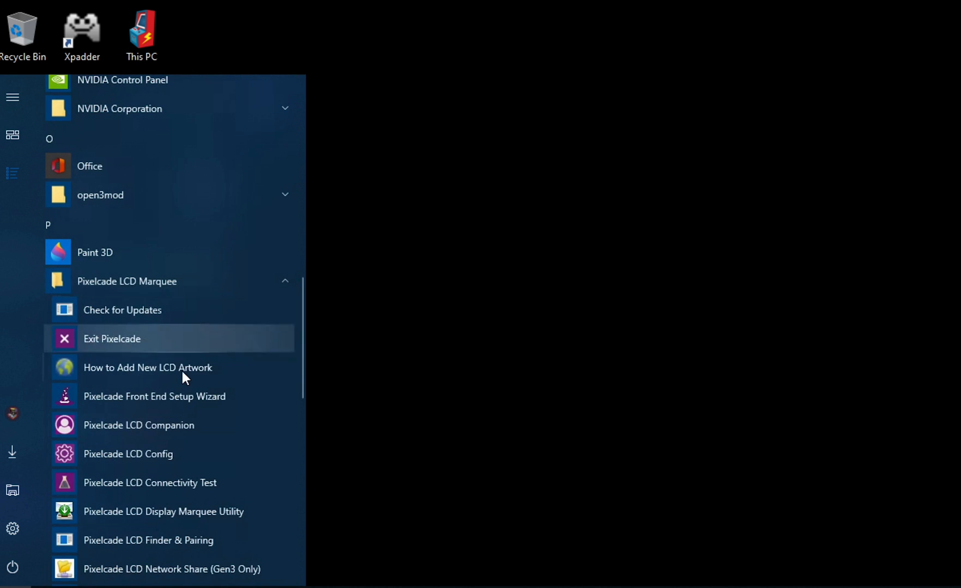
scroll("down", 3)
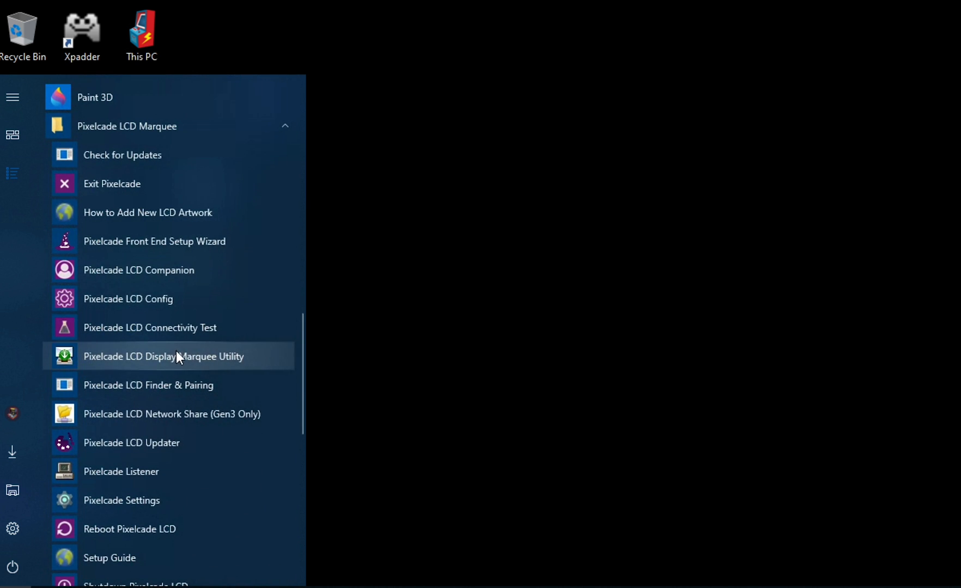
scroll("down", 3)
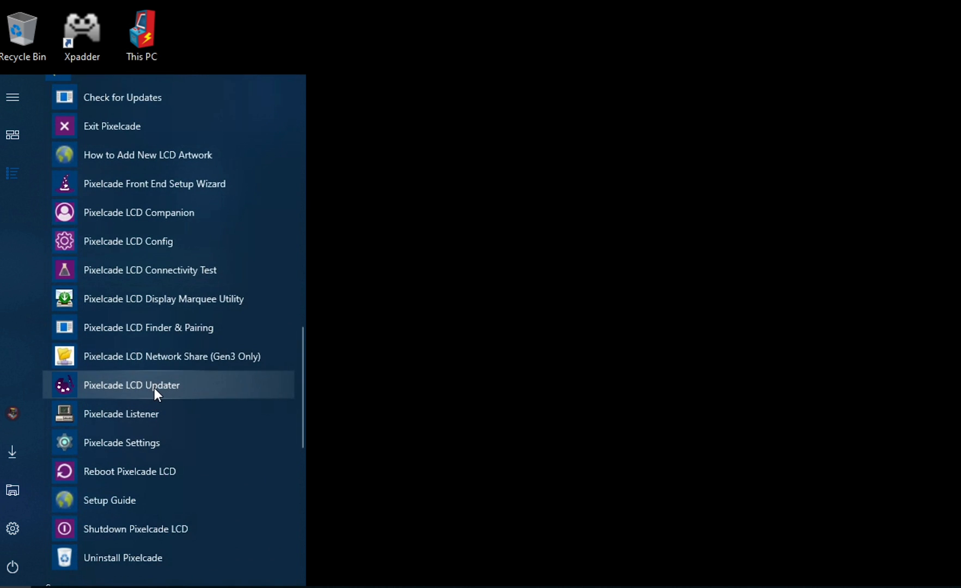
left_click(131, 385)
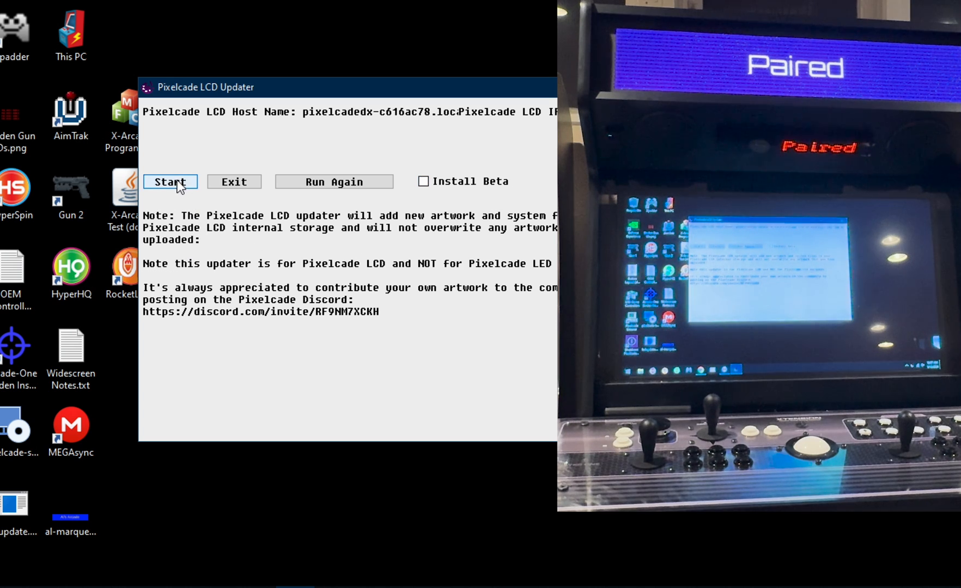
Find the Pixelcade LCD on the network and start the artwork update download.
left_click(170, 181)
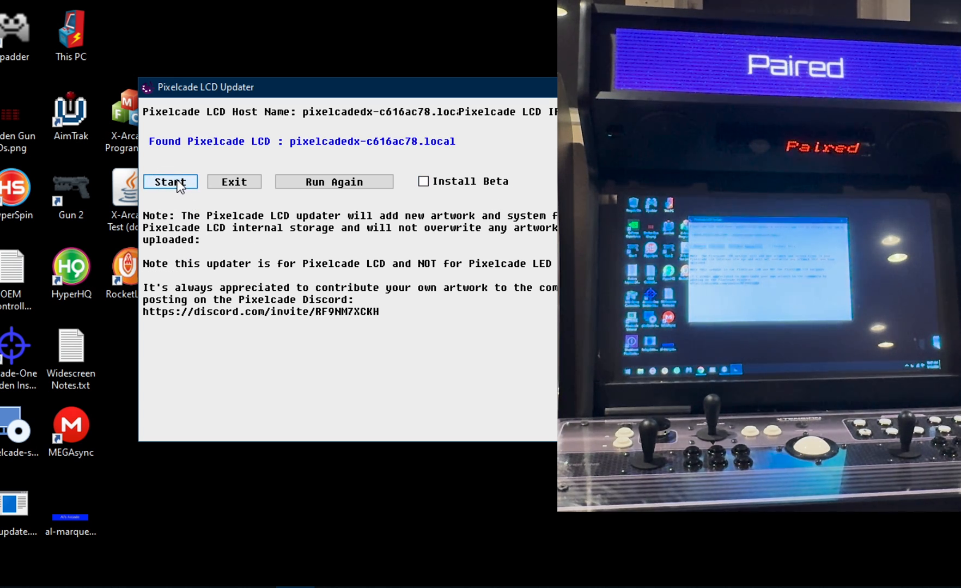
left_click(170, 181)
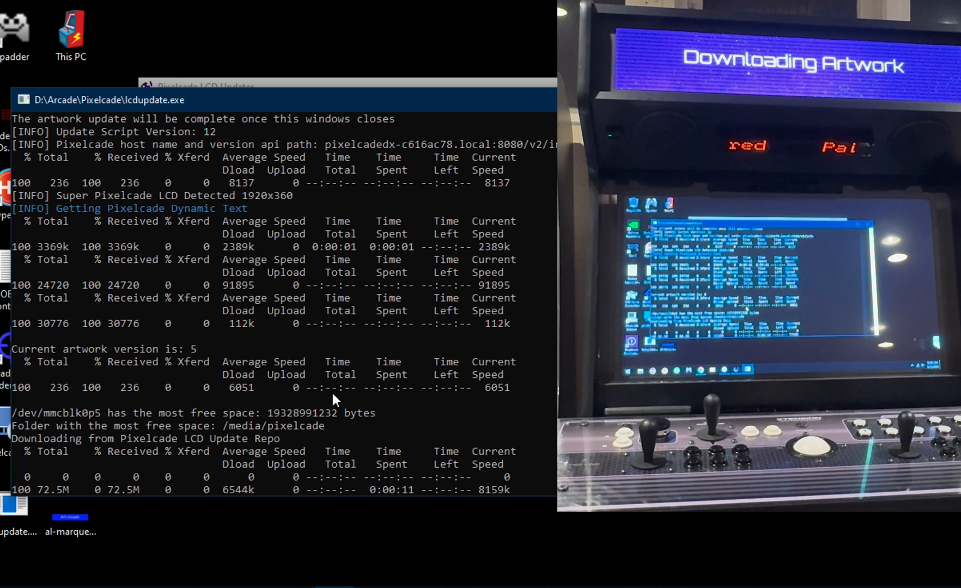
mouse_move(512, 406)
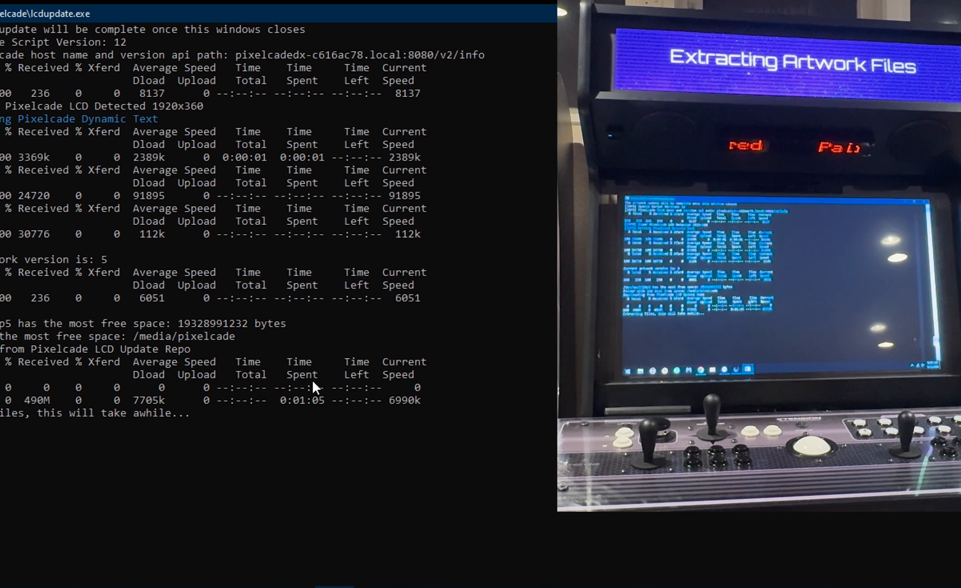
mouse_move(238, 431)
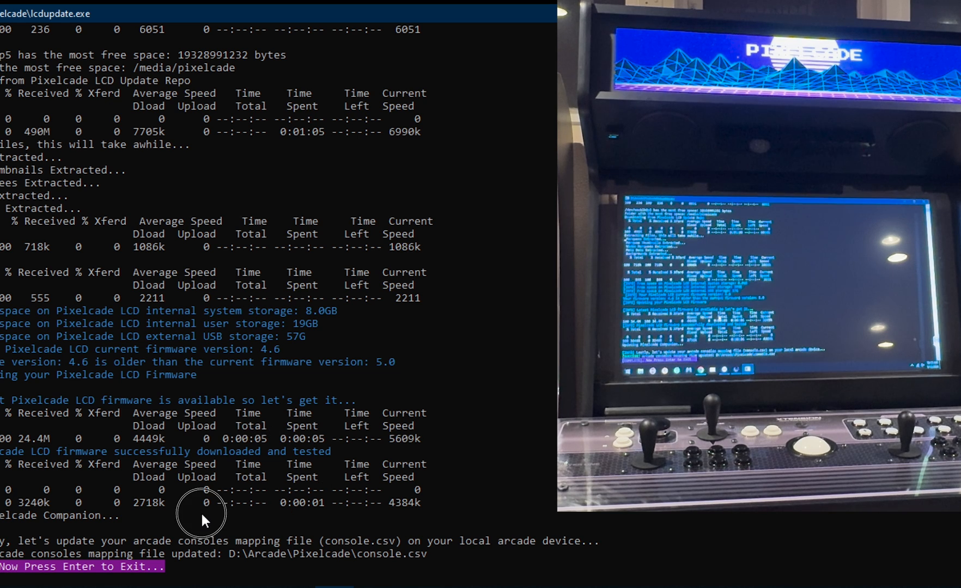
Exit the finished update console to reach the UPDATE COMPLETE window.
key("enter")
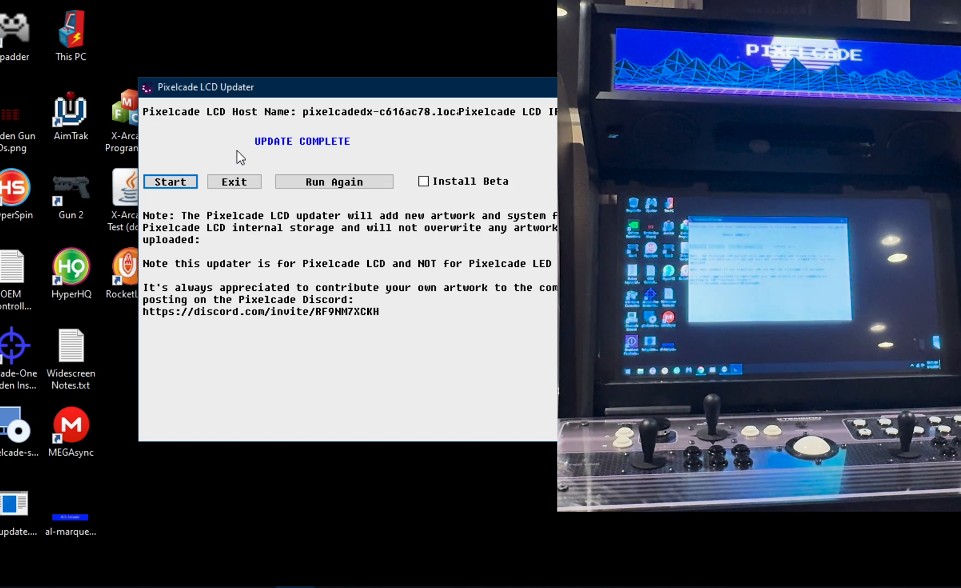
Launch Pixelcade LCD Companion from the All apps list under Pixelcade LCD Marquee.
left_click(233, 180)
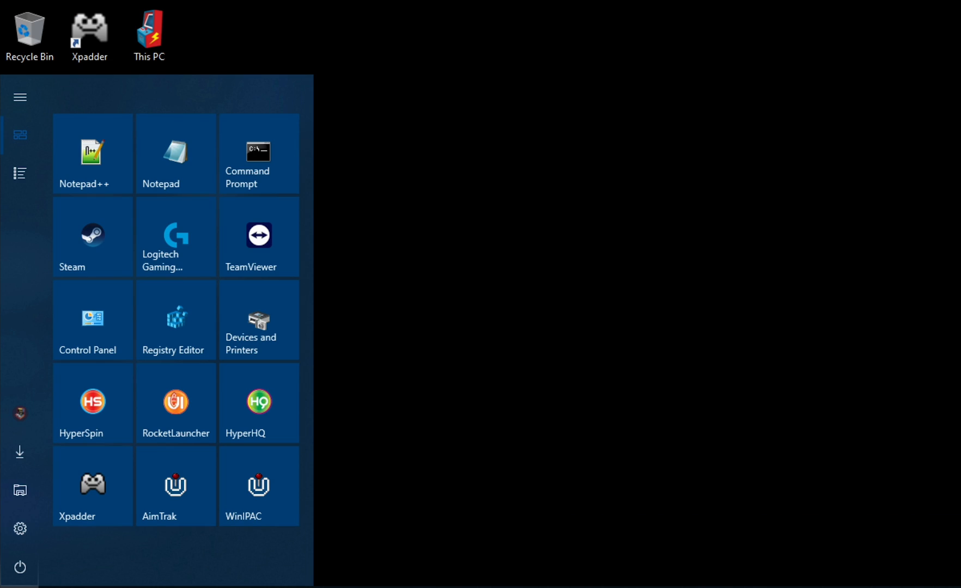
left_click(20, 173)
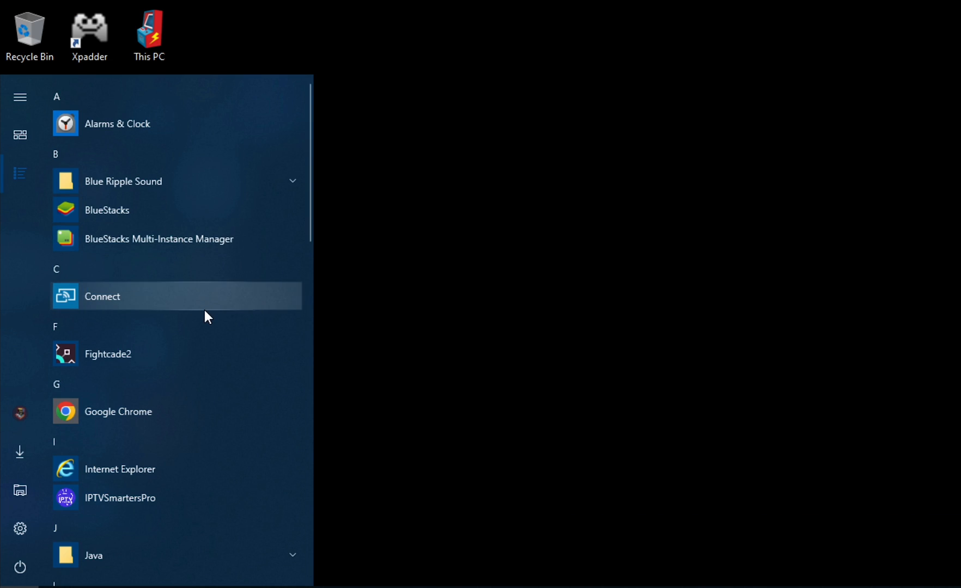
scroll("down", 3)
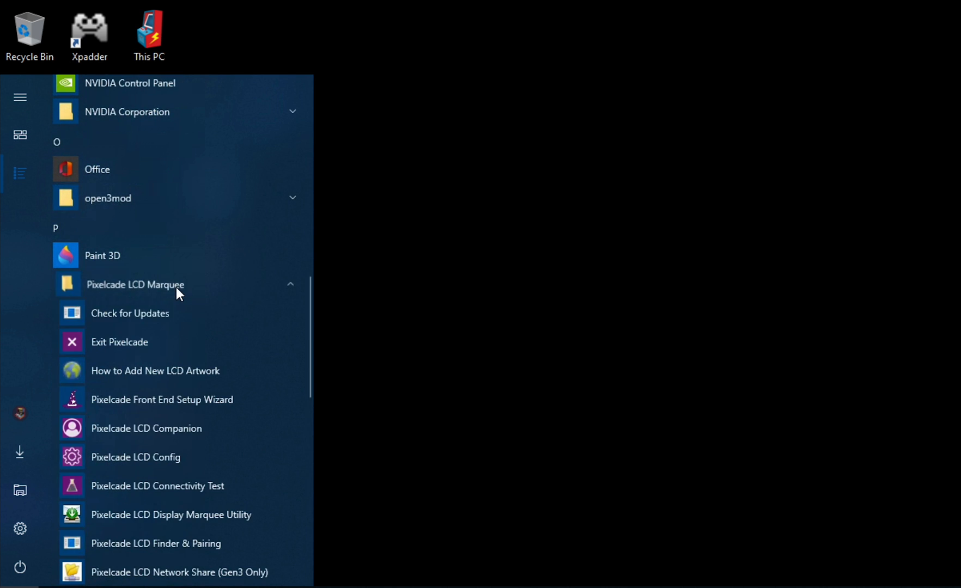
scroll("down", 3)
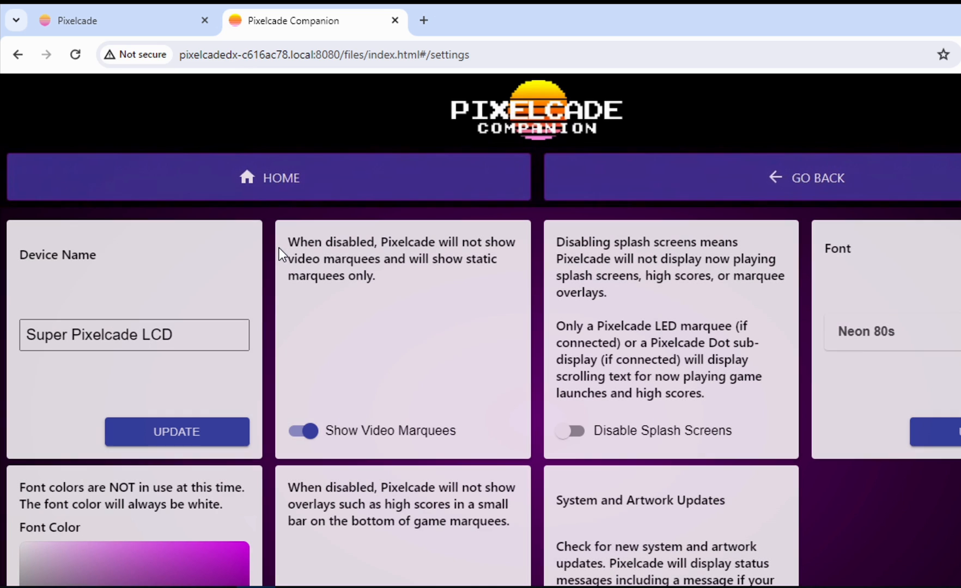
mouse_move(495, 384)
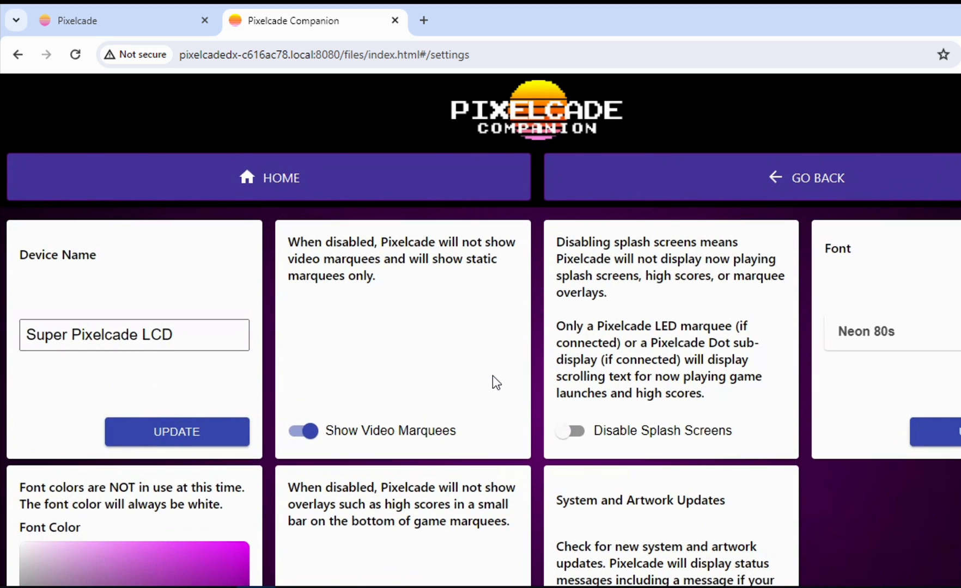
Send the scrolling text 'this is a test' to the marquee.
scroll("down", 3)
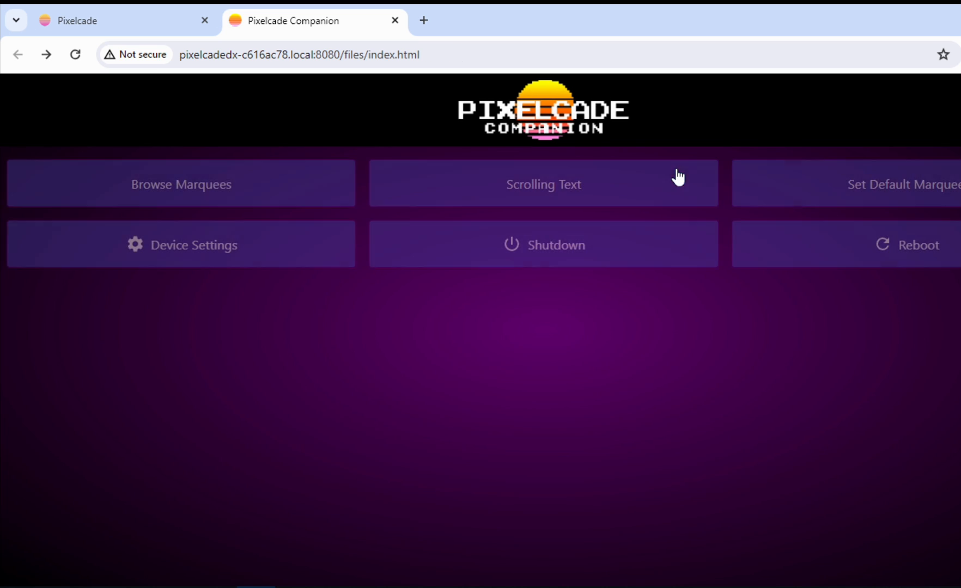
left_click(542, 185)
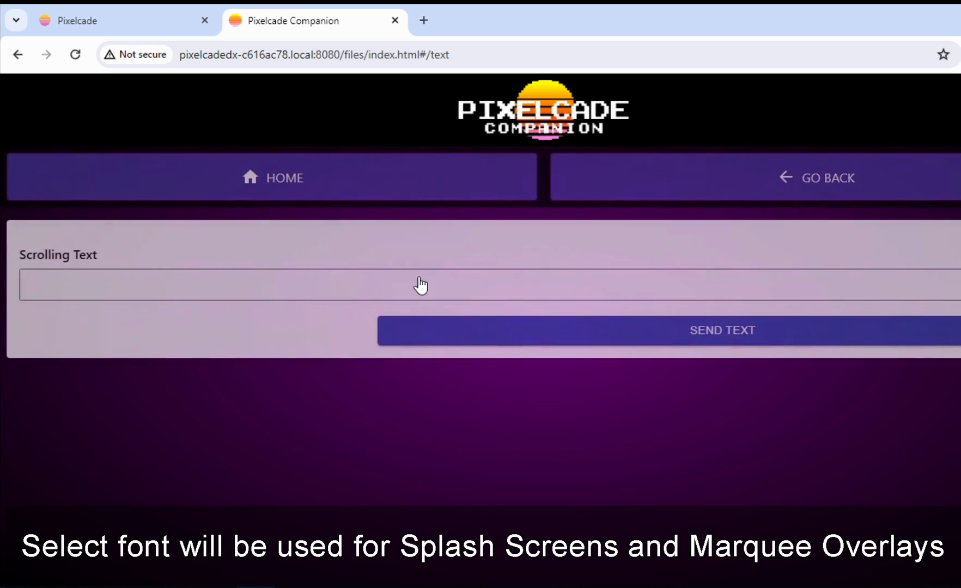
type("this is")
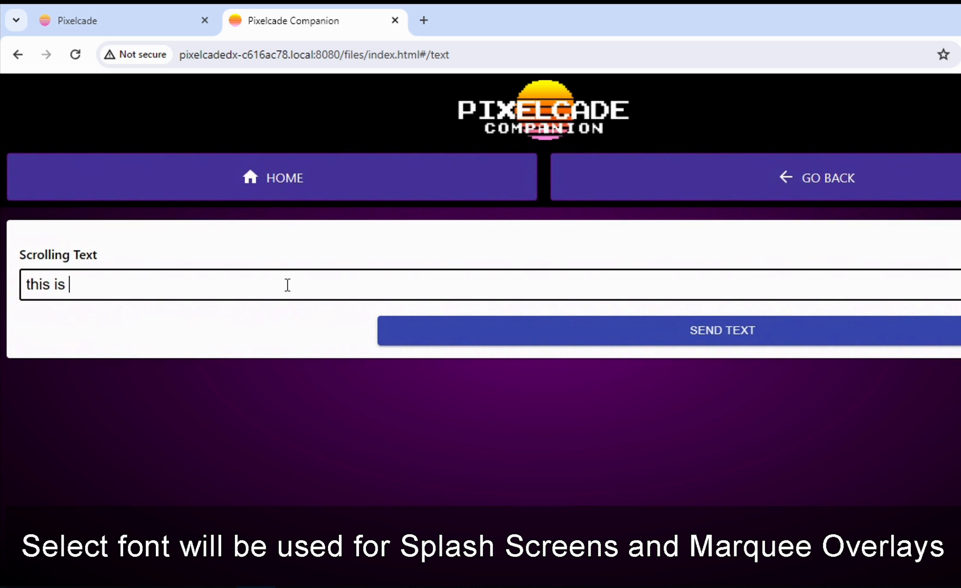
left_click(722, 330)
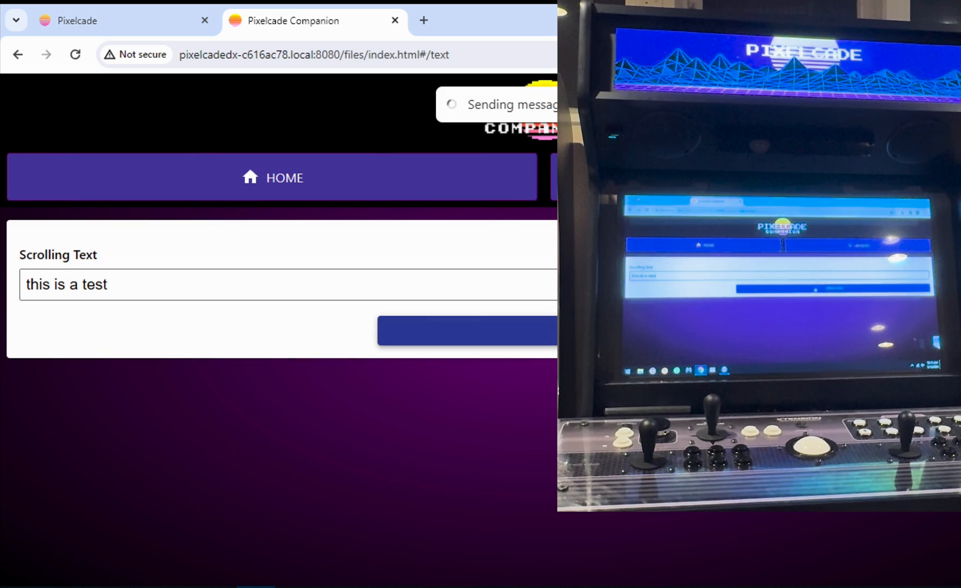
Return to Home and bring up the Device Settings page.
left_click(467, 330)
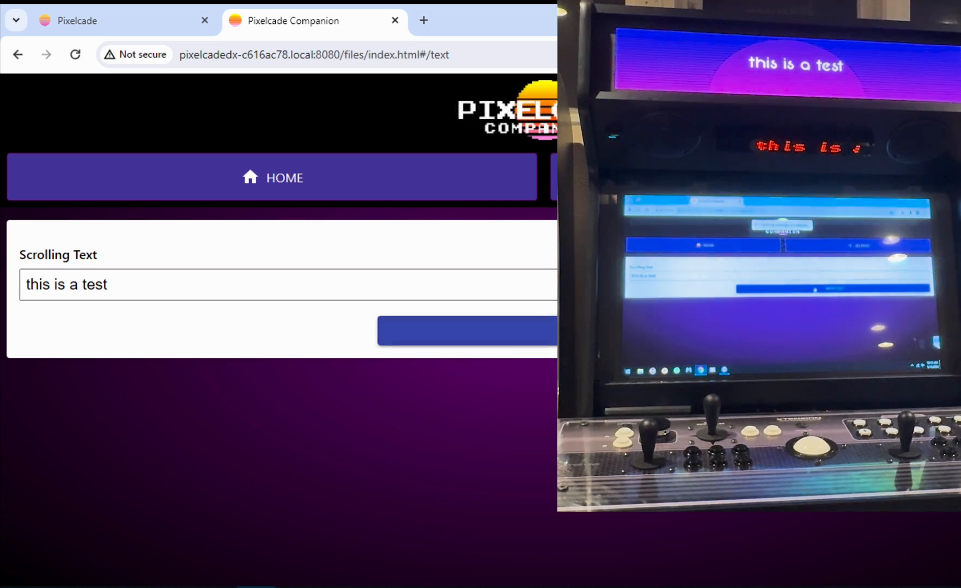
left_click(468, 331)
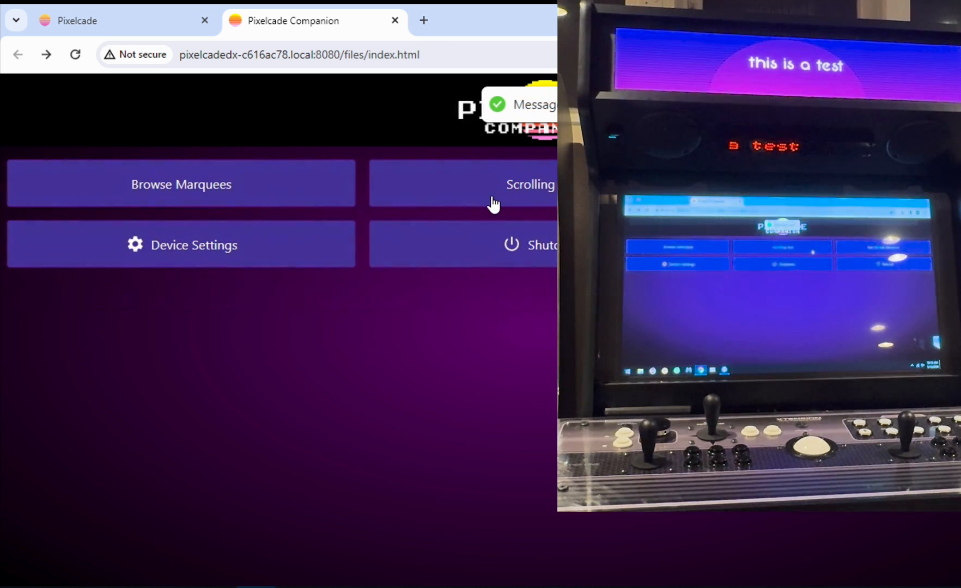
left_click(181, 245)
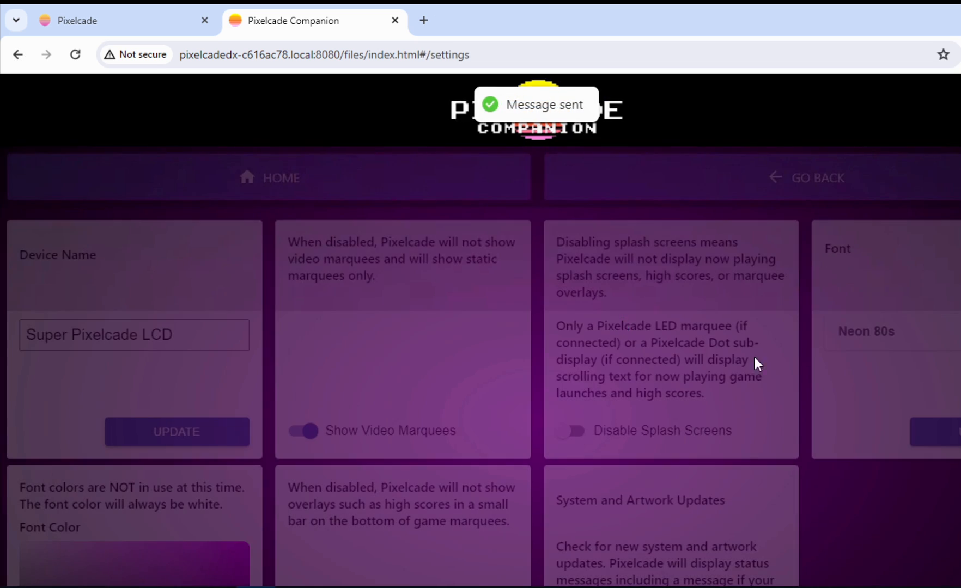
Change the display font to Star Jedi Hollow.
left_click(866, 332)
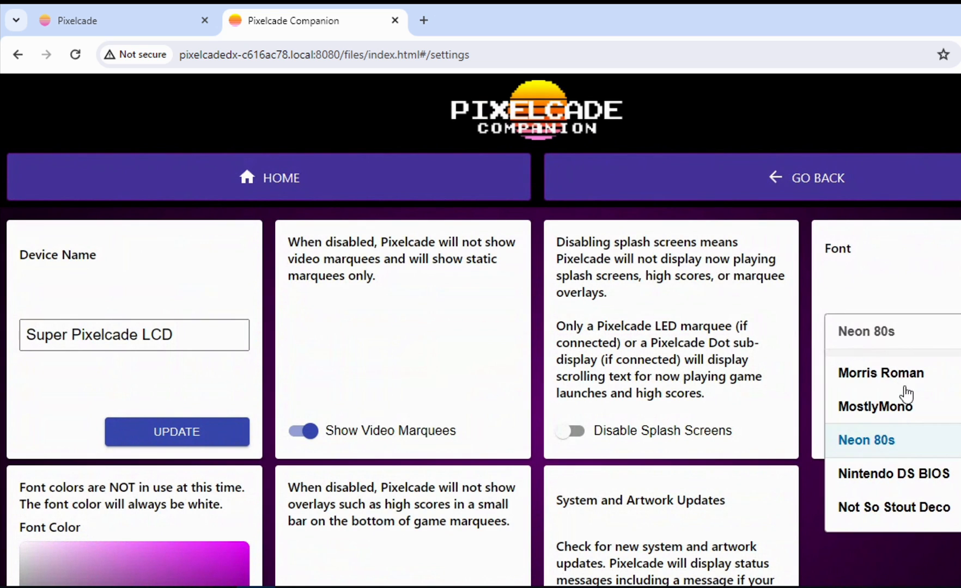
scroll("down", 3)
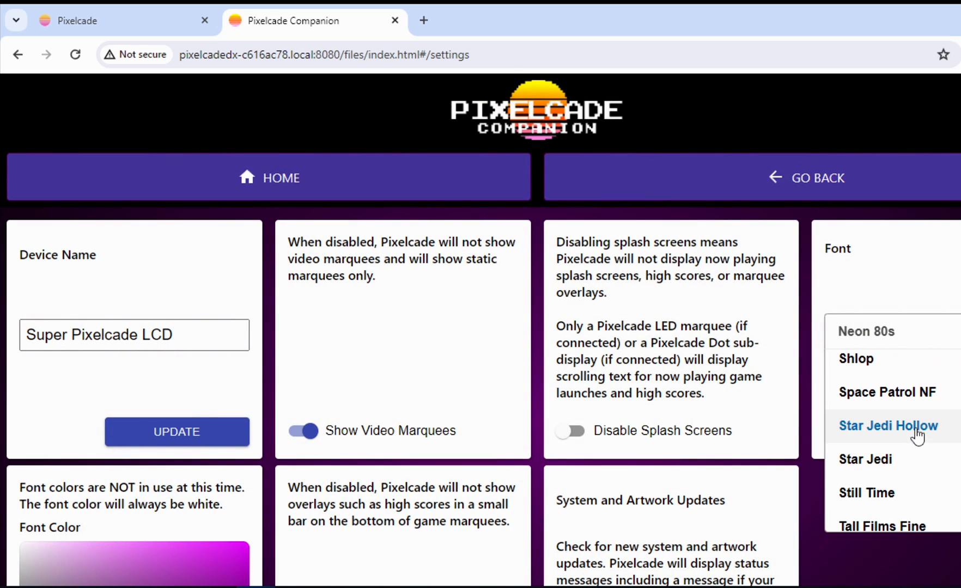
left_click(888, 426)
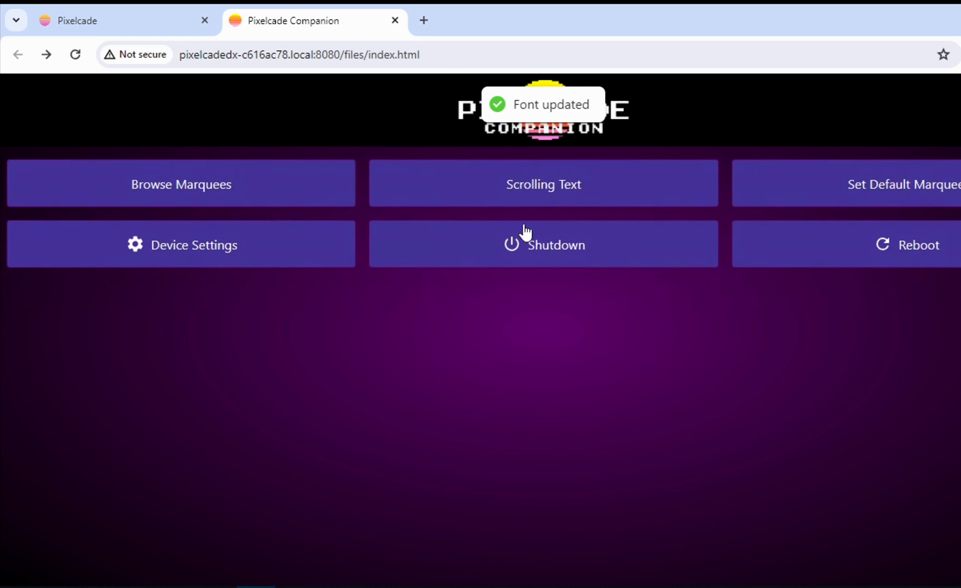
Enter 'this is a test' again on the Scrolling Text page.
left_click(543, 184)
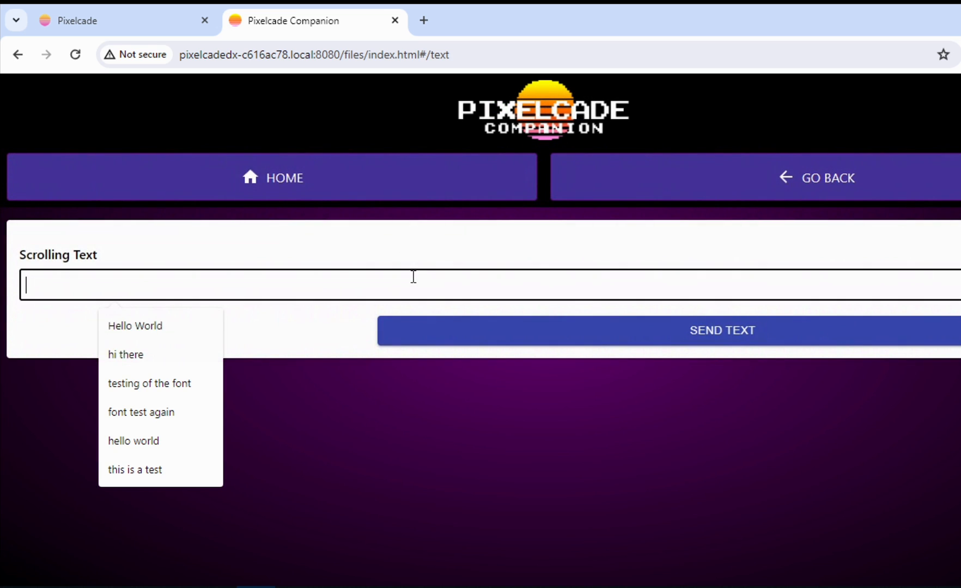
type("this is a")
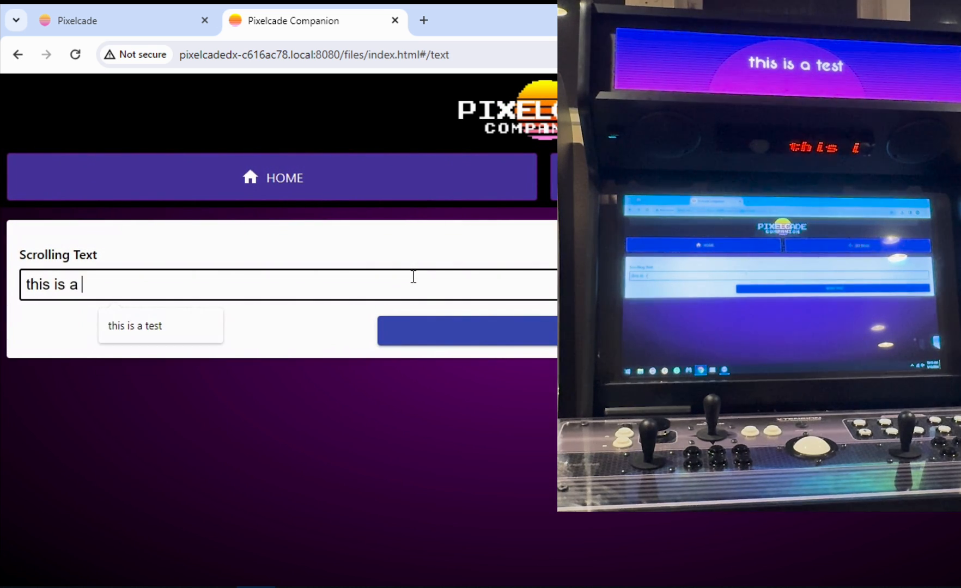
left_click(467, 331)
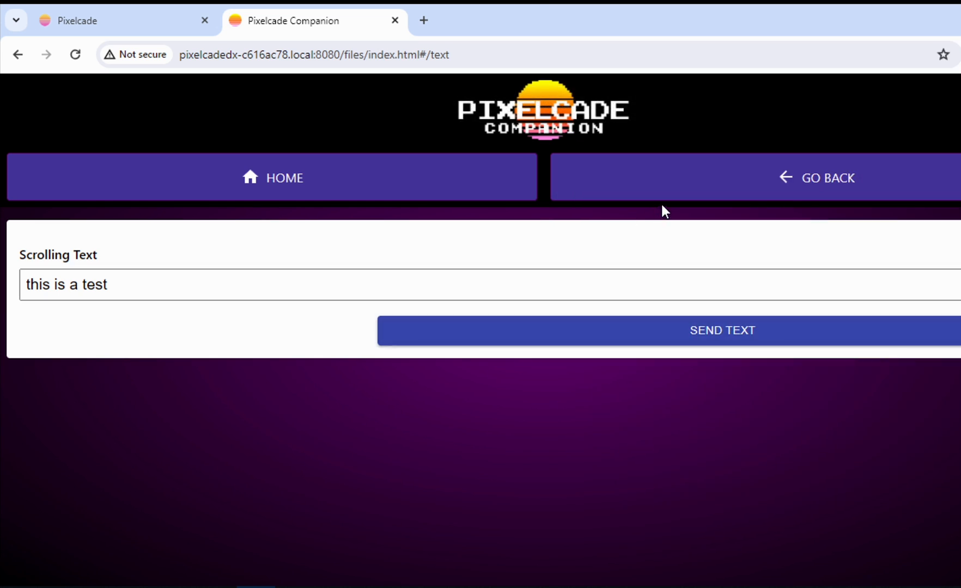
Send the test message in the new font, then view Device Settings down to System and Artwork Updates.
left_click(722, 330)
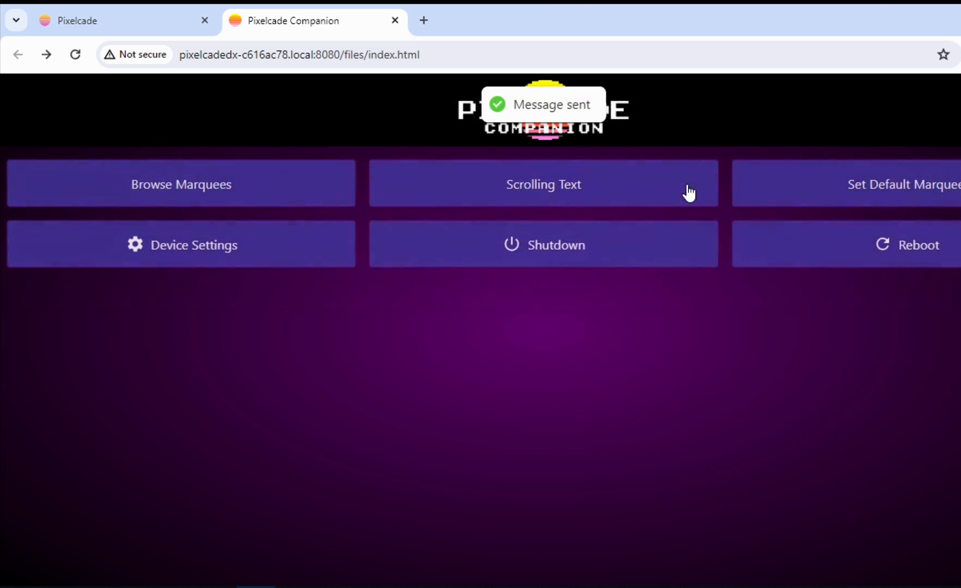
left_click(181, 244)
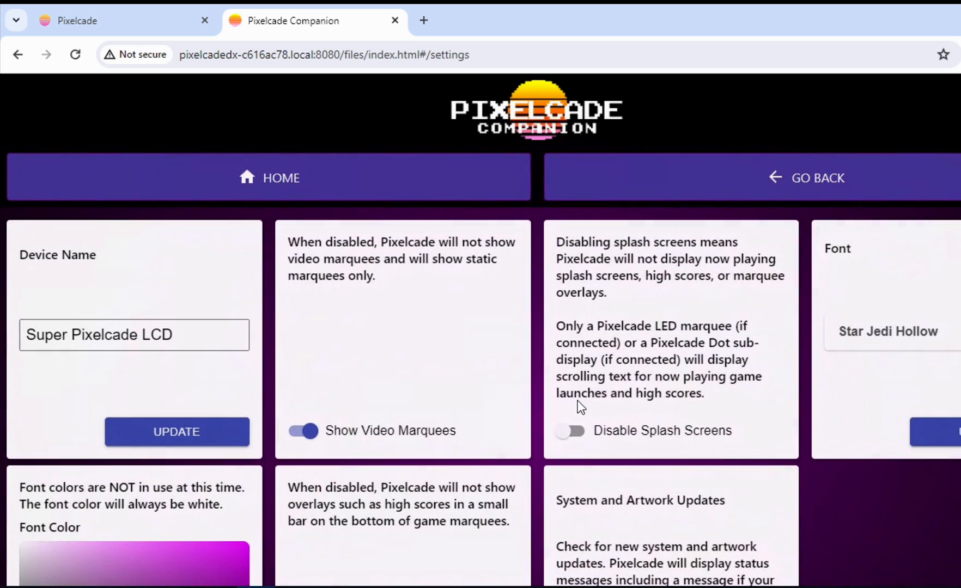
scroll("down", 3)
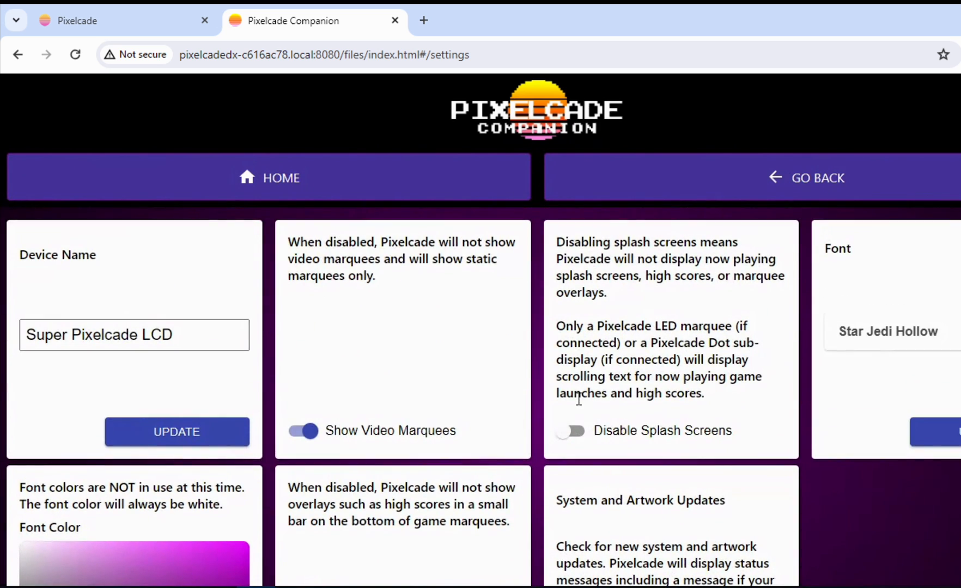
scroll("down", 3)
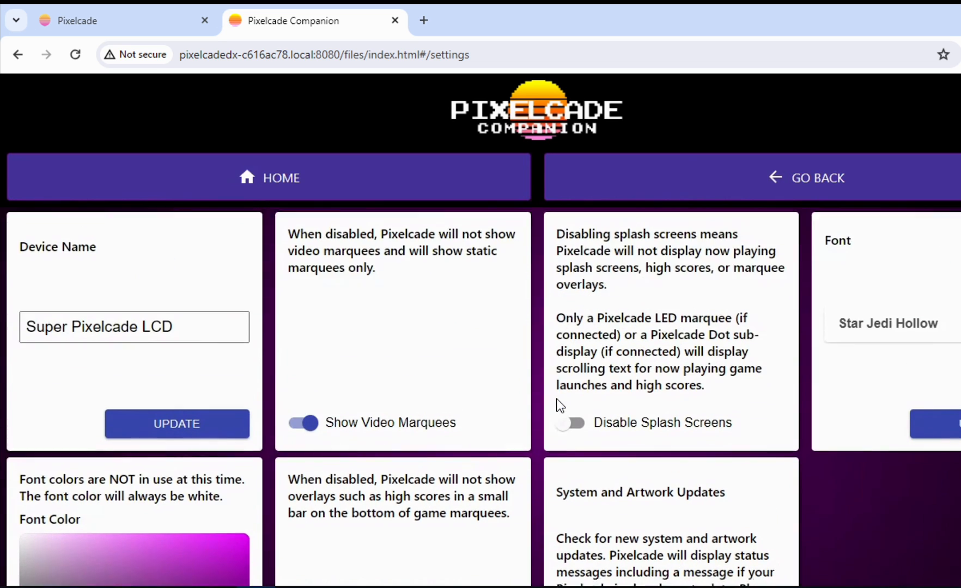
scroll("down", 3)
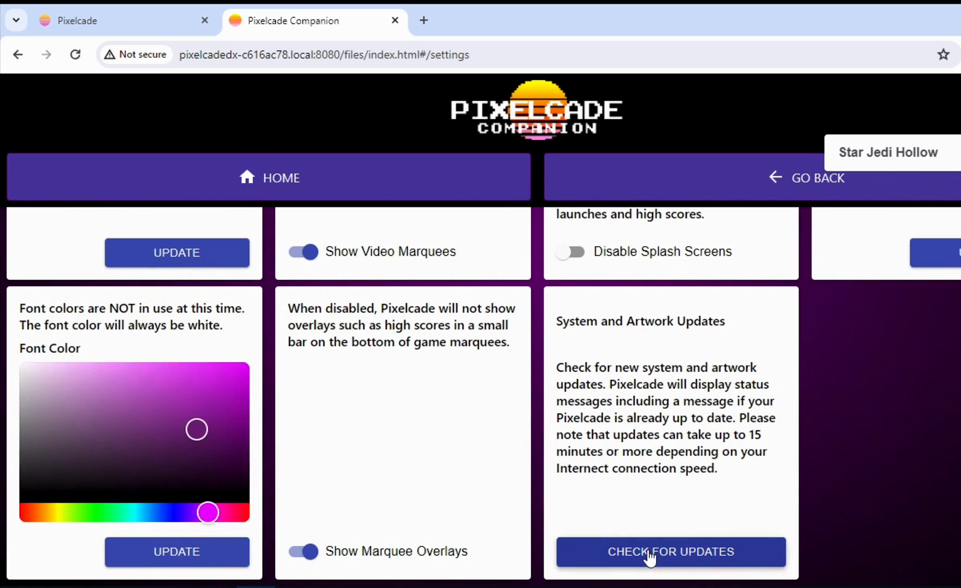
Run Check for Updates for system and artwork while the marquee shows storage status.
left_click(670, 551)
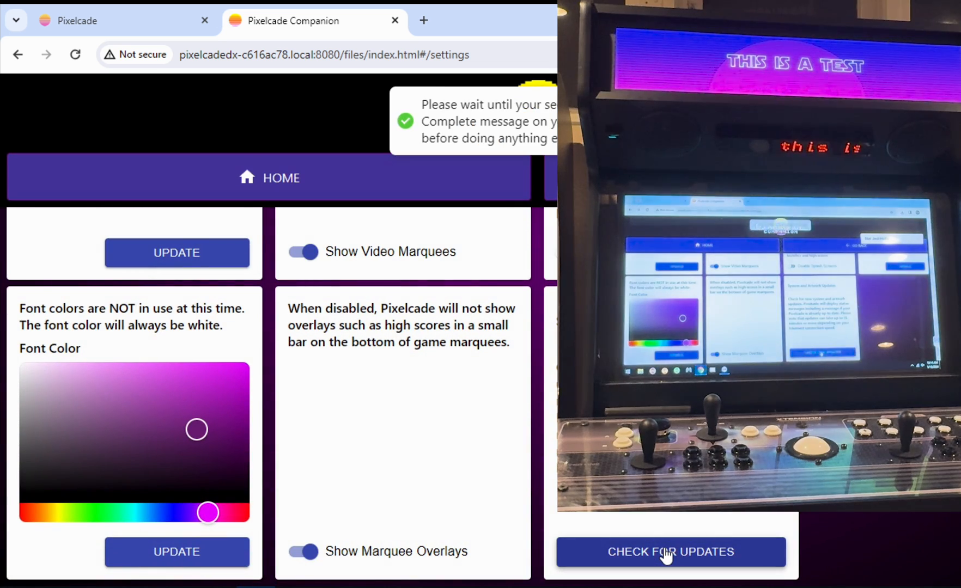
left_click(670, 552)
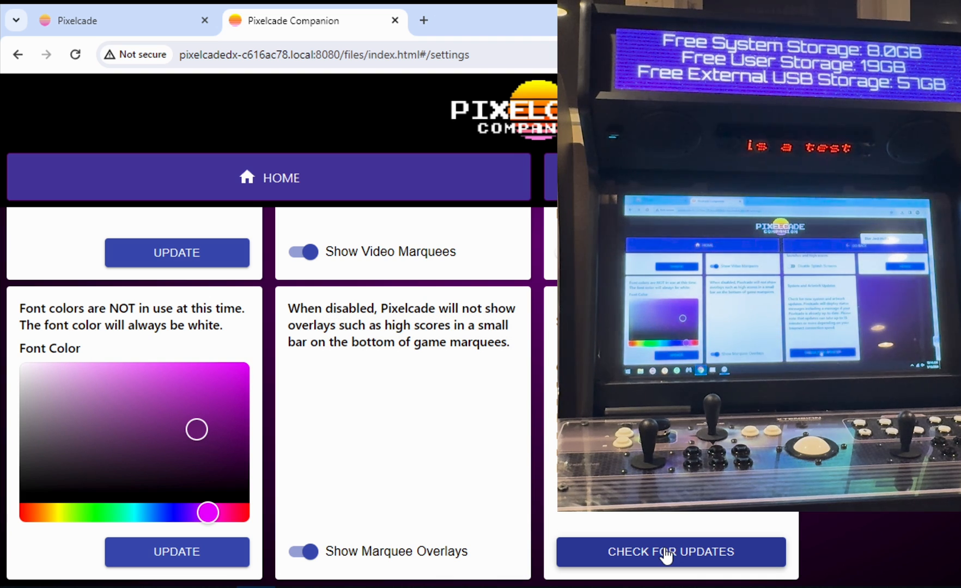
left_click(670, 552)
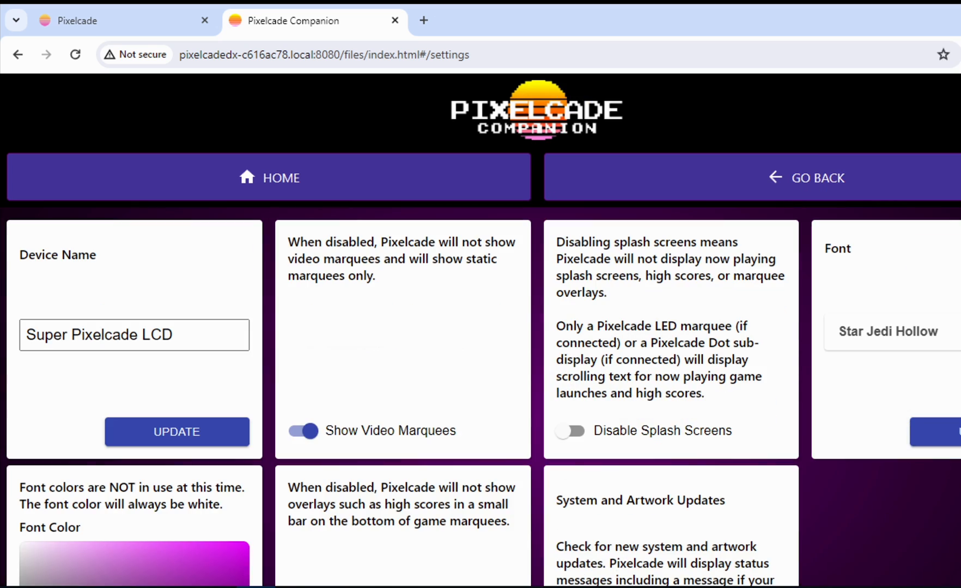
Toggle Show Marquee Overlays off and back on.
scroll("down", 3)
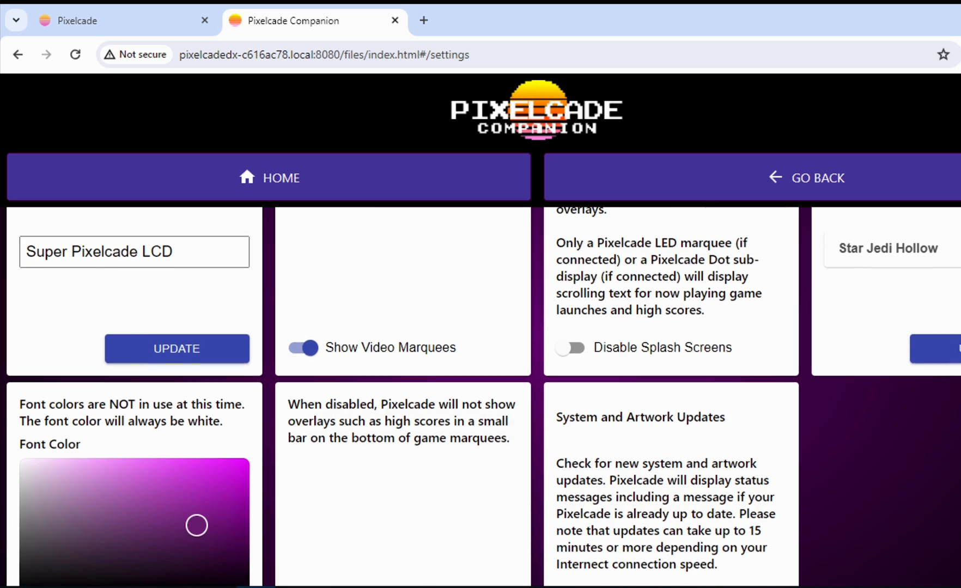
scroll("down", 3)
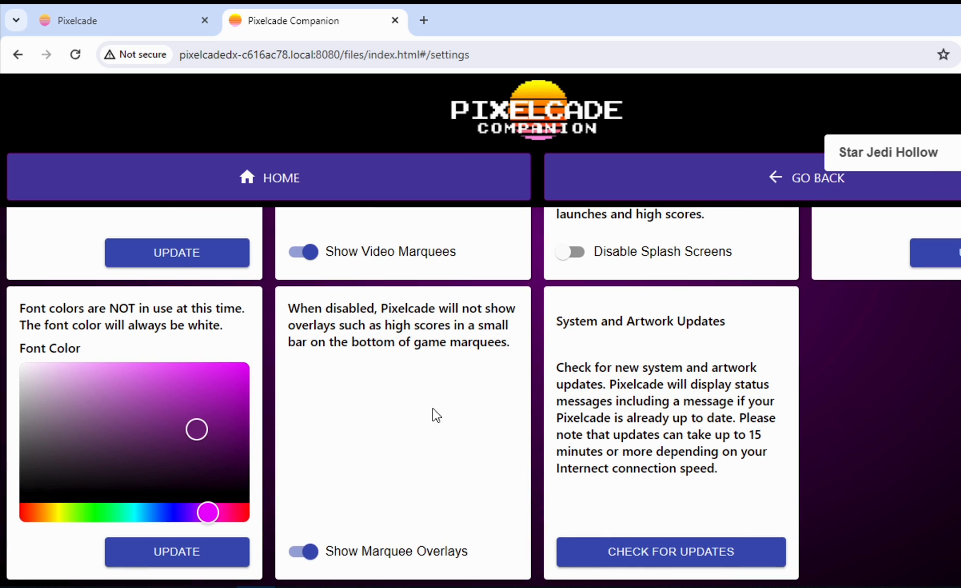
left_click(301, 551)
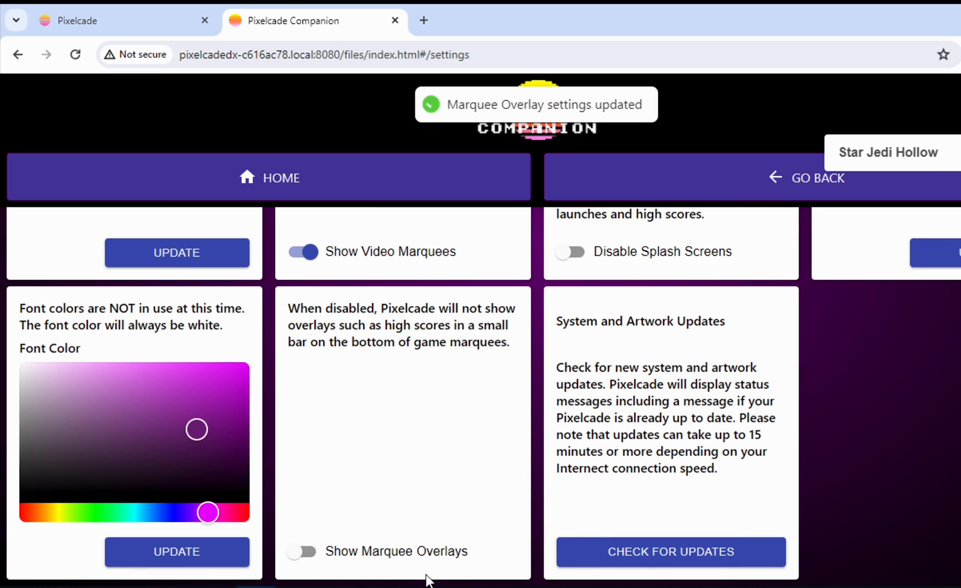
left_click(300, 556)
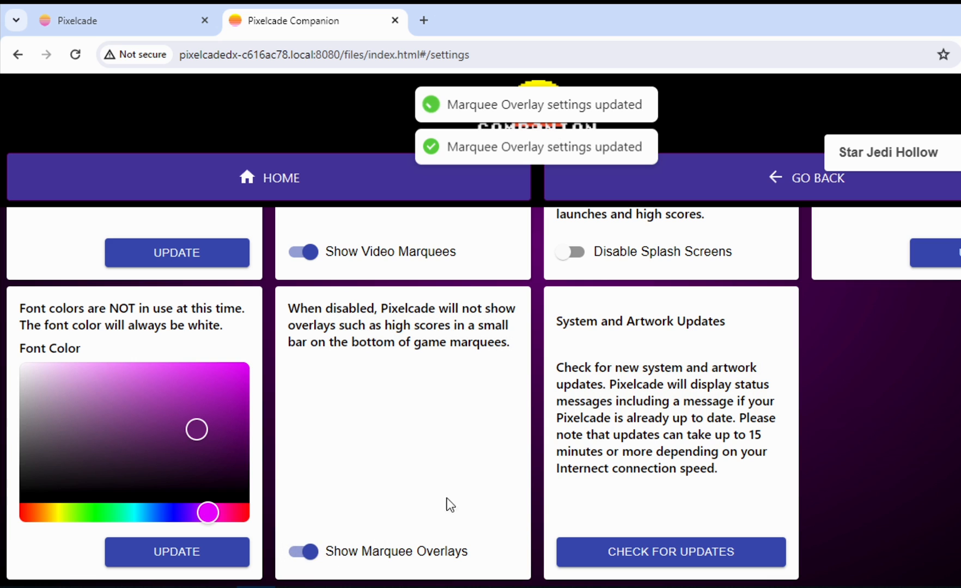
Toggle Show Video Marquees off and back on, then return to the home menu.
scroll("down", 3)
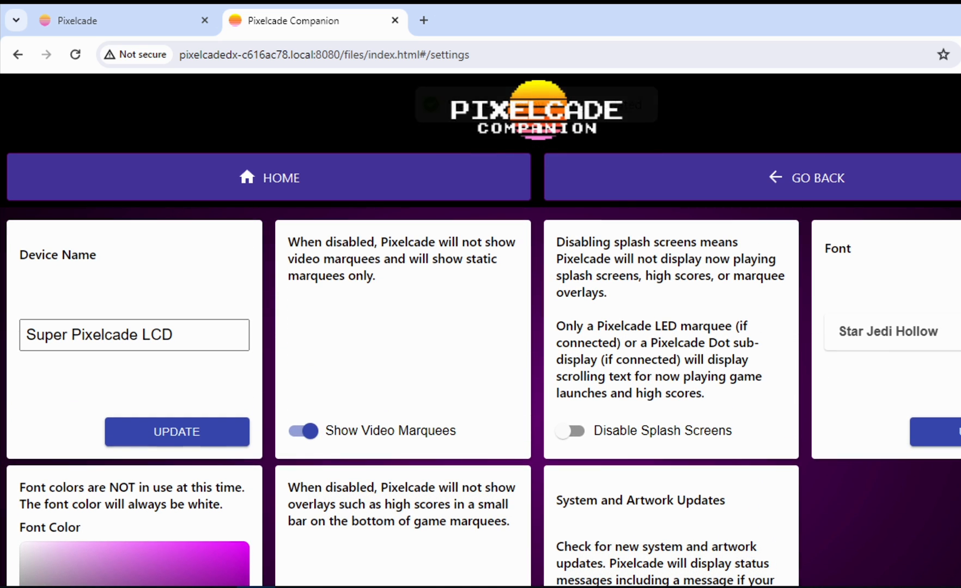
mouse_move(376, 441)
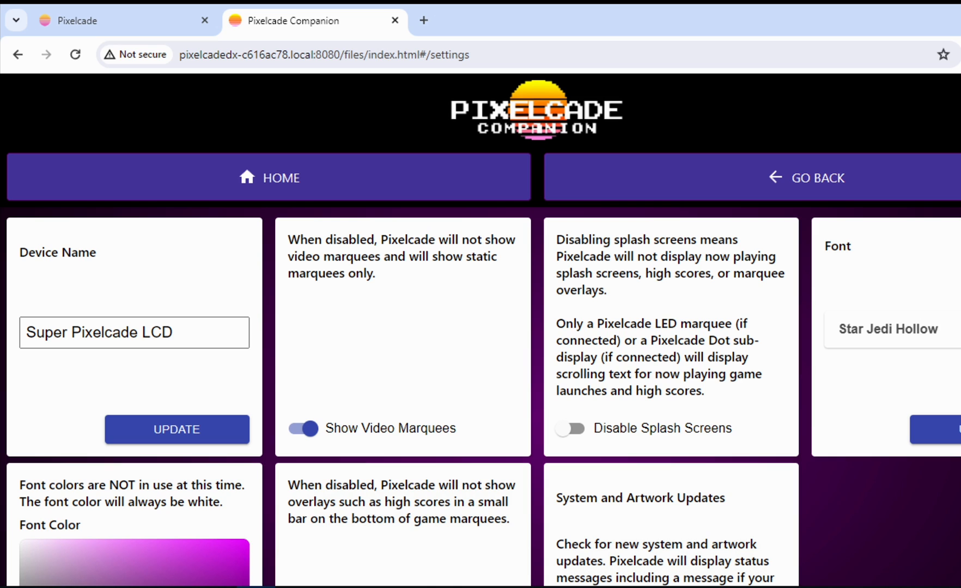
left_click(302, 428)
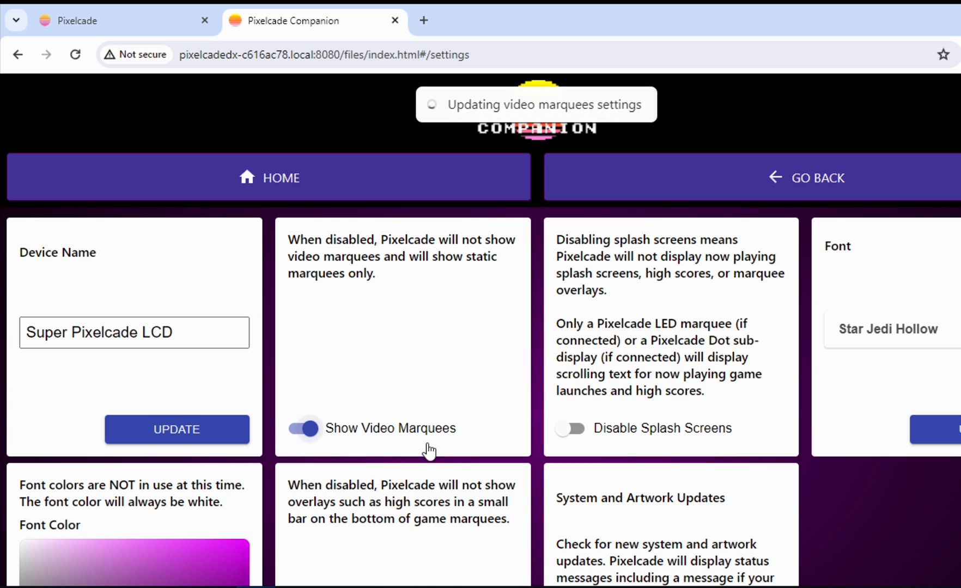
left_click(303, 428)
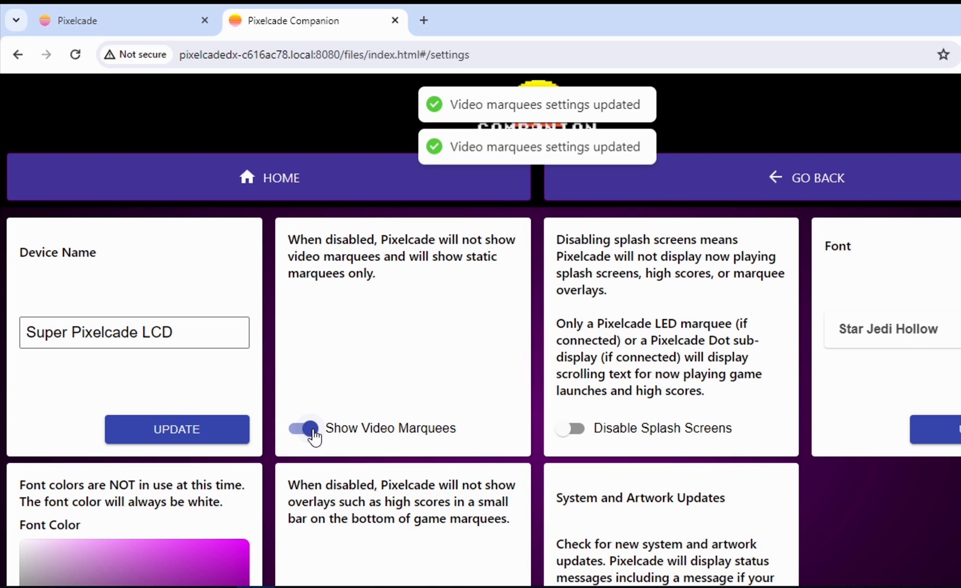
left_click(303, 428)
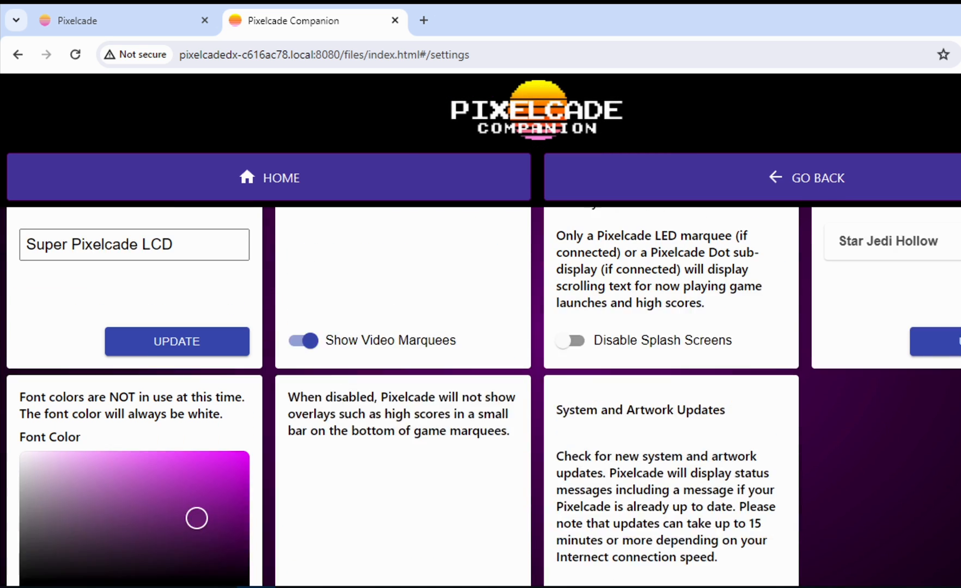
left_click(268, 177)
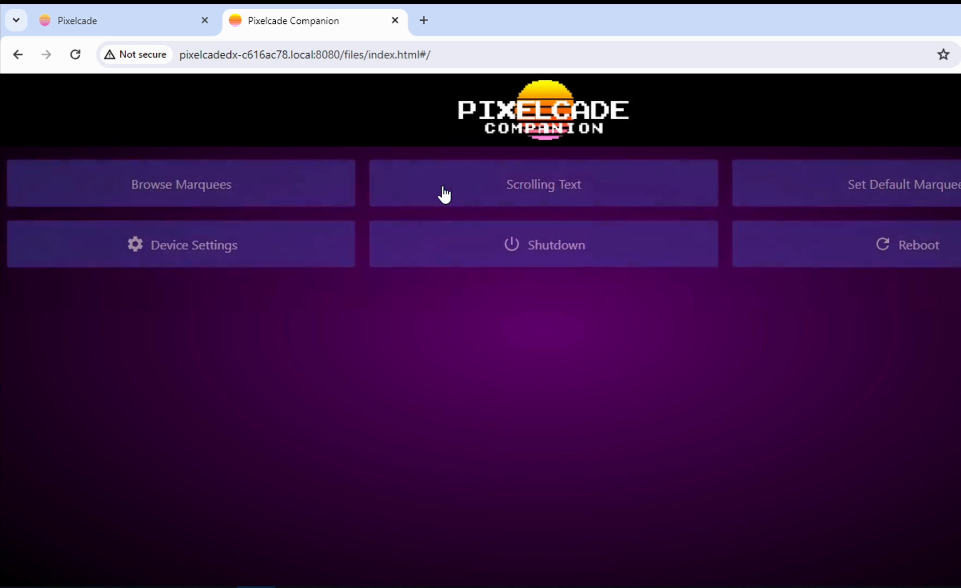
mouse_move(498, 277)
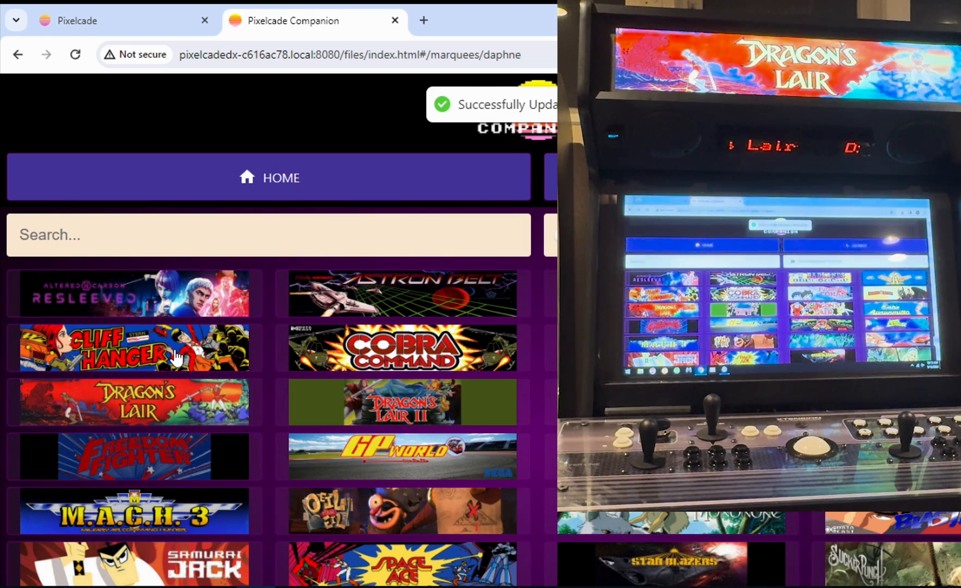
Preview Daphne marquees like Dragon's Lair on the display, then show a PC game marquee.
left_click(133, 349)
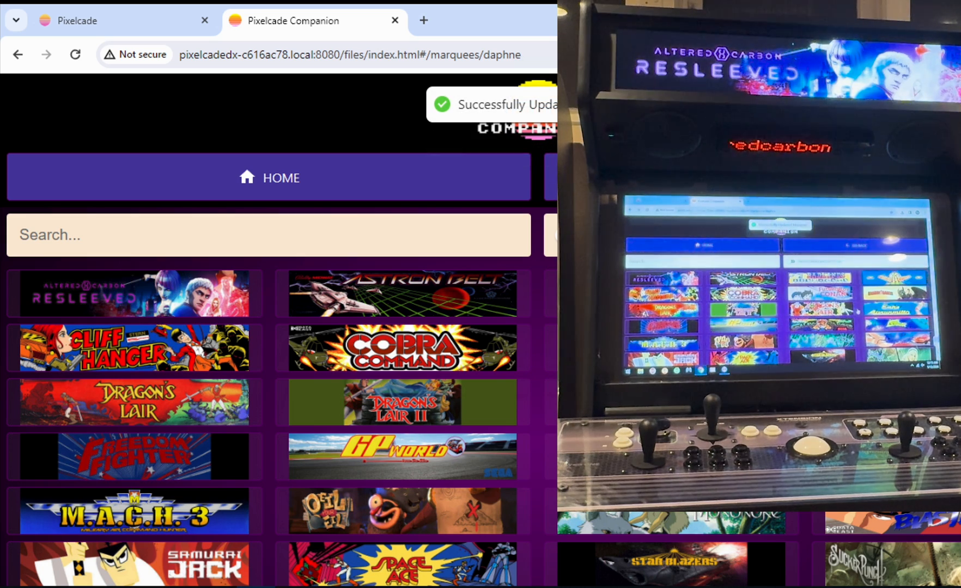
scroll("down", 3)
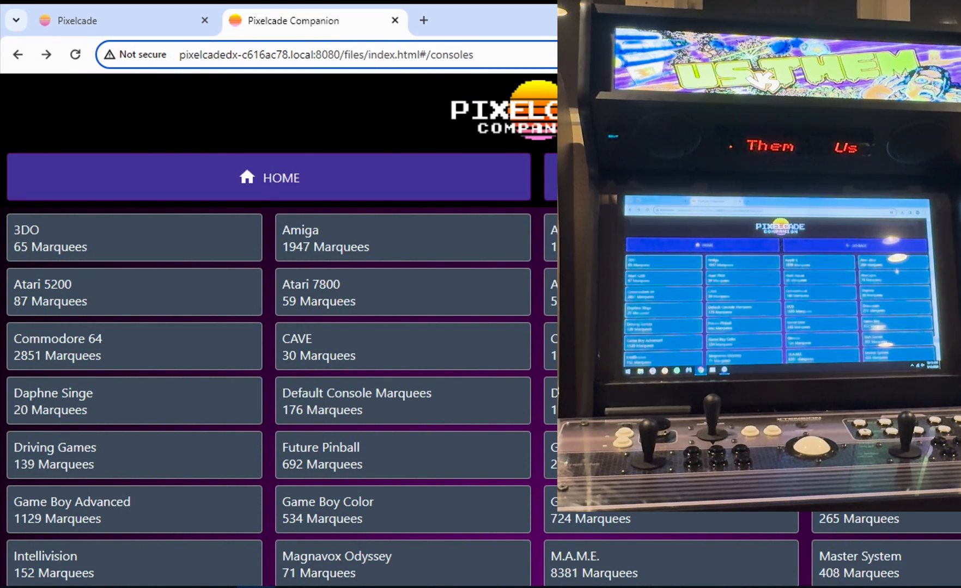
scroll("down", 3)
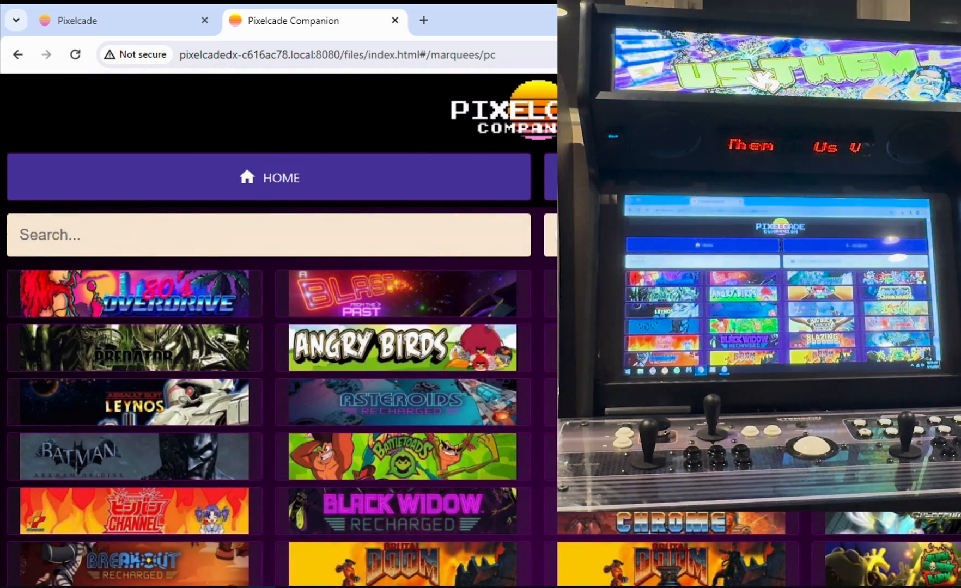
scroll("down", 3)
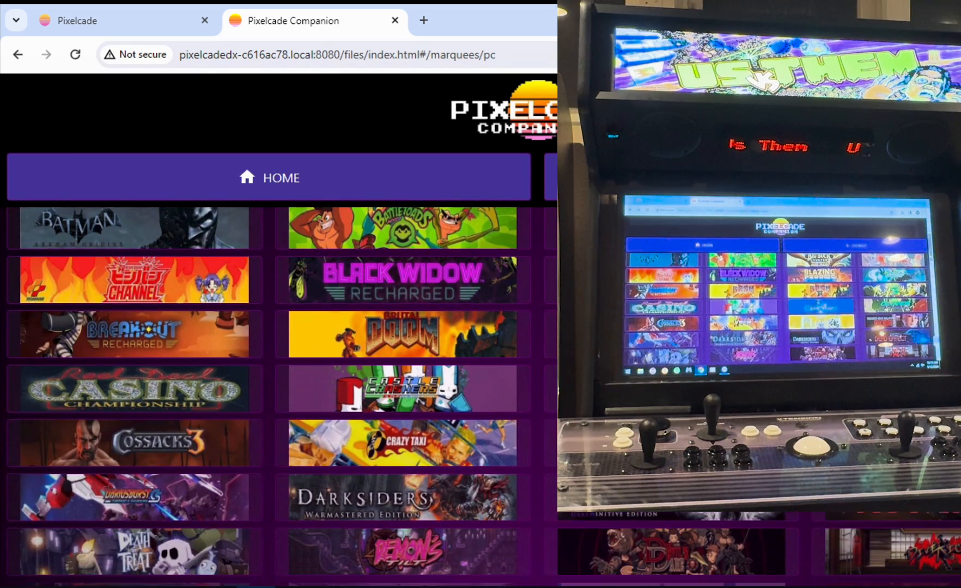
scroll("down", 3)
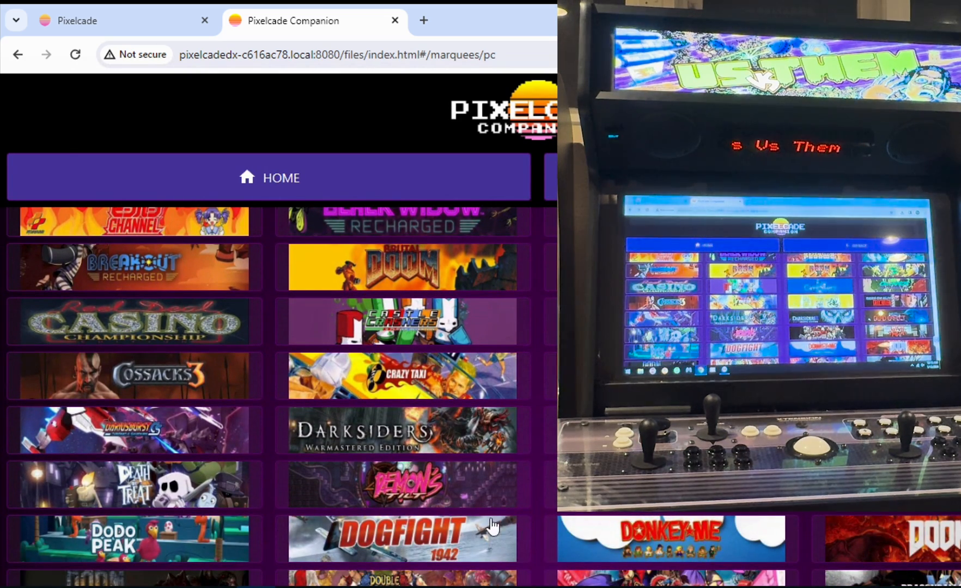
left_click(401, 540)
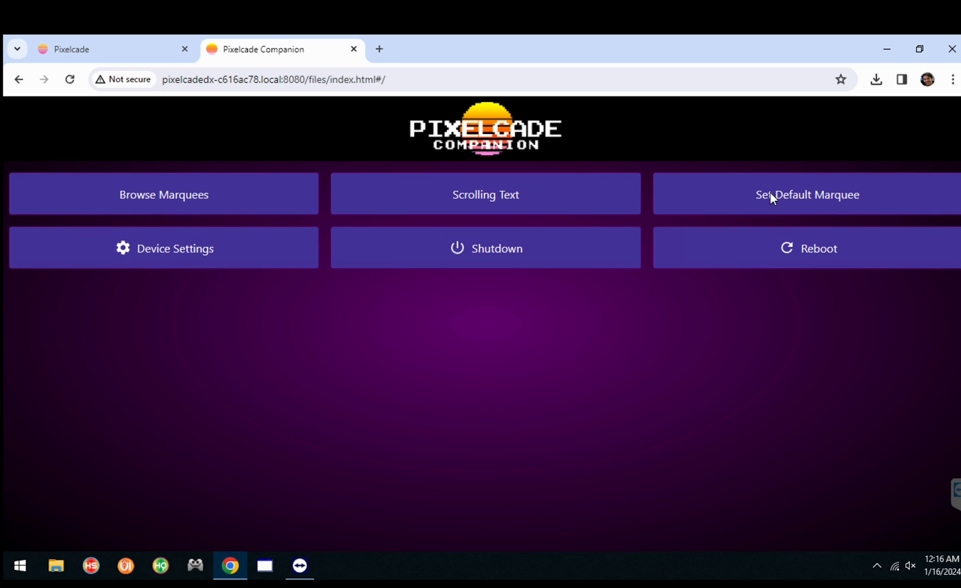
List the Set Default Marquee choices and load pixelcade.org in a new tab.
left_click(806, 195)
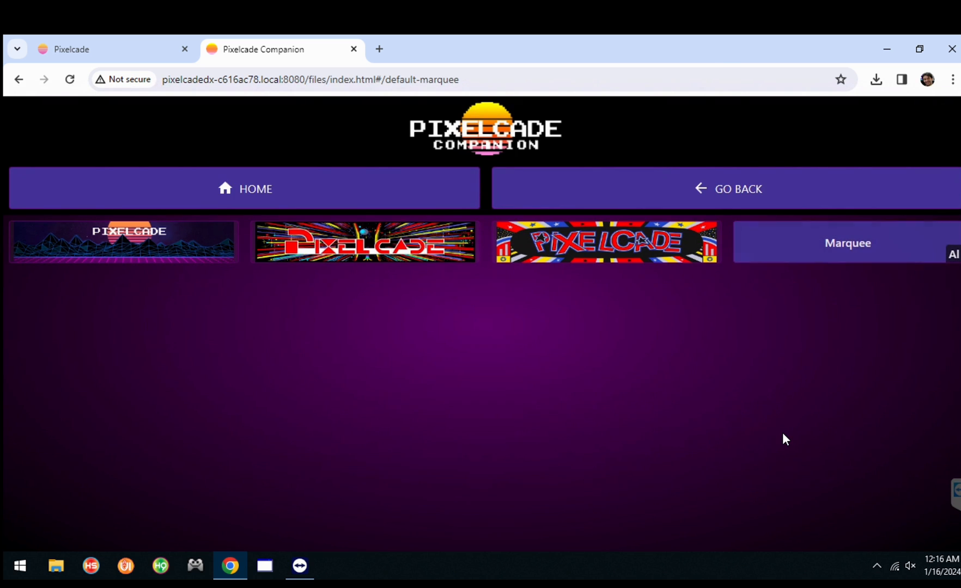
mouse_move(378, 49)
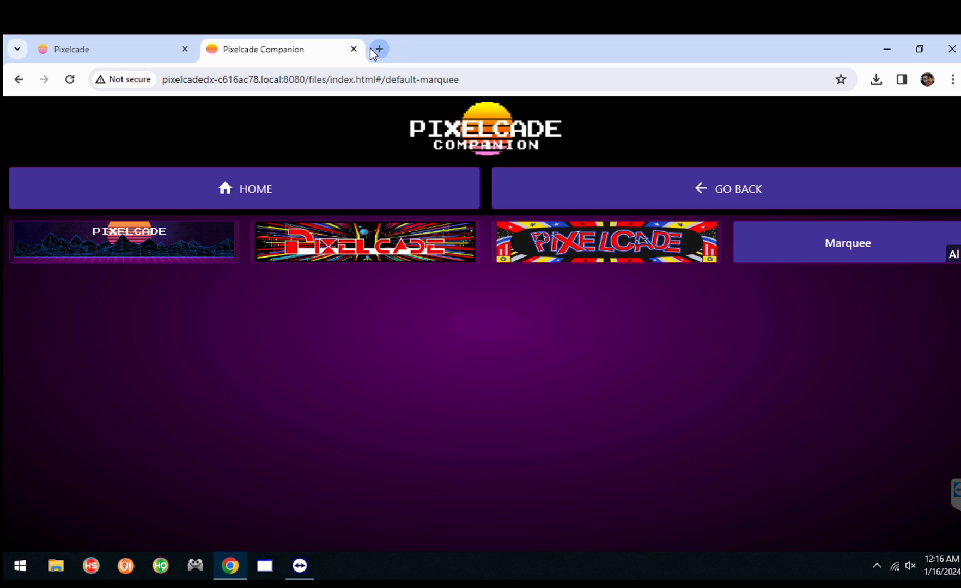
left_click(378, 49)
type("pixelcade.org")
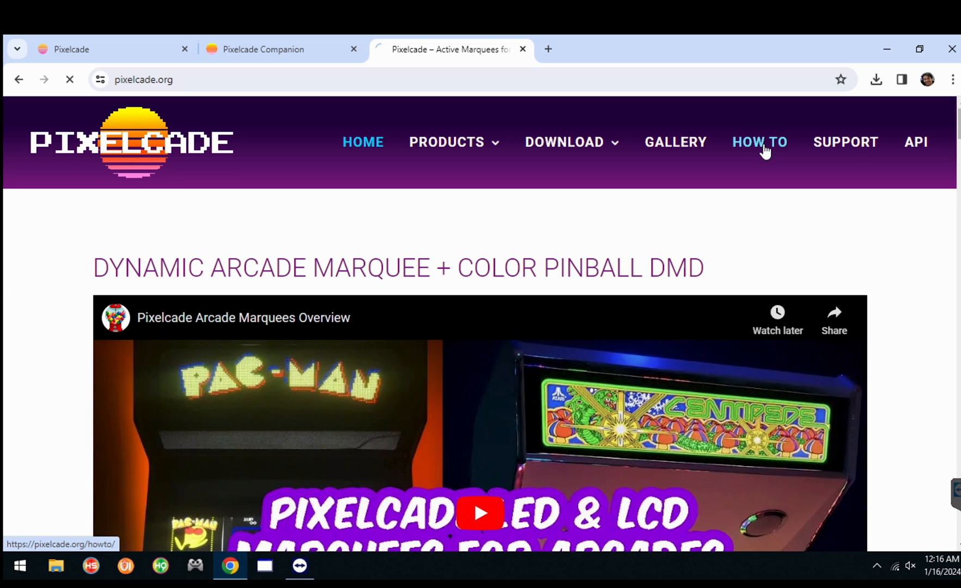
Browse the HOW TO guide on customizing LCD marquee artwork down to the PixelcadeInternal and PixelcadeUSB folder instructions.
left_click(758, 142)
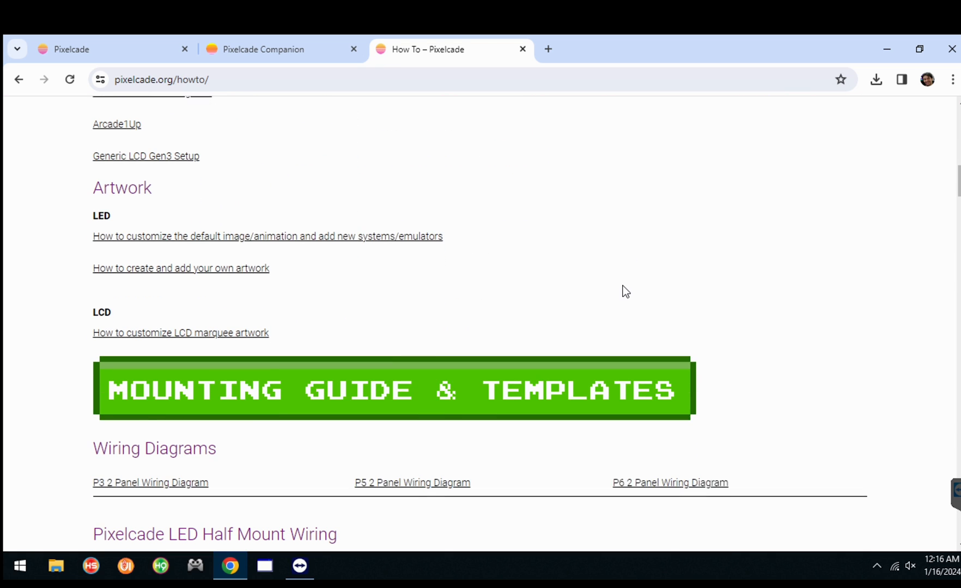
left_click(180, 332)
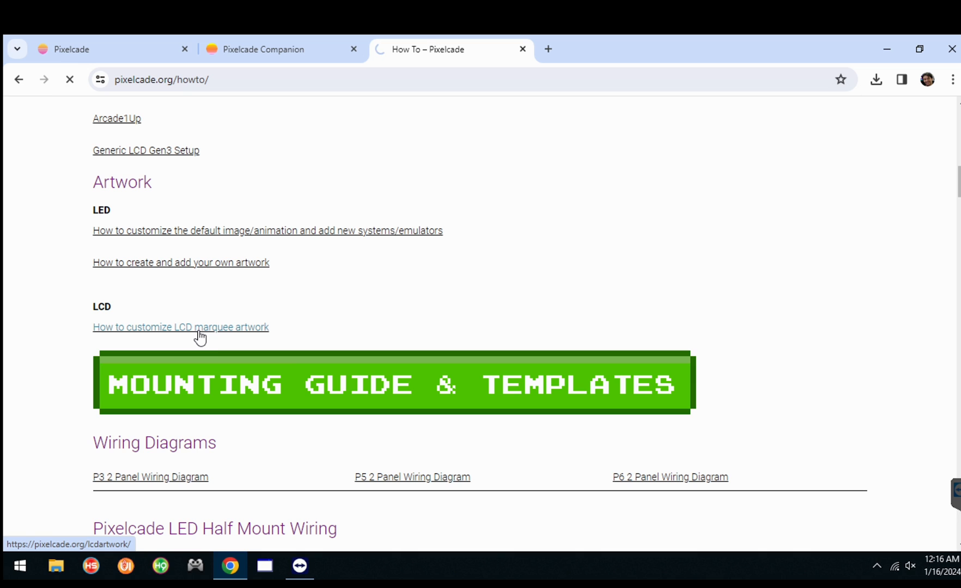
left_click(180, 327)
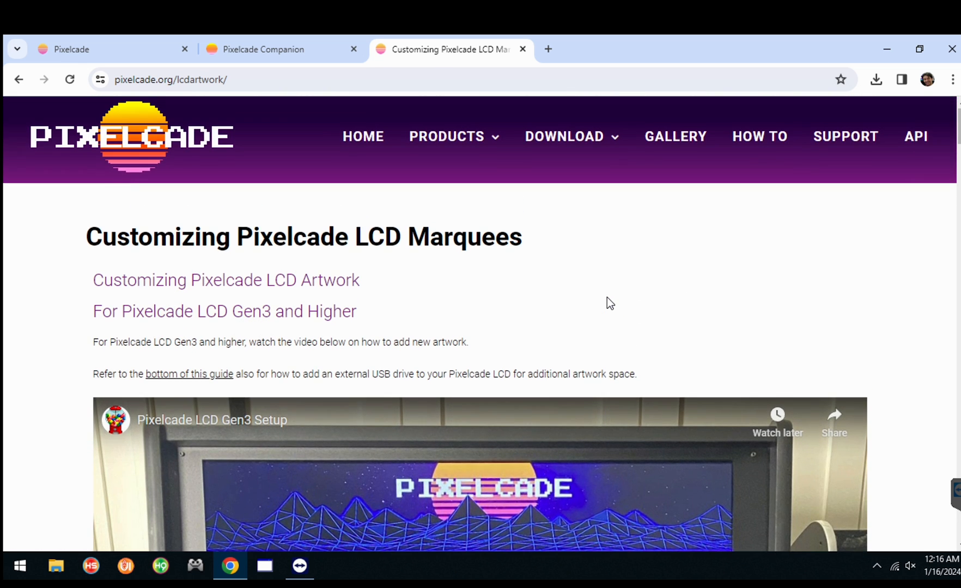
scroll("down", 3)
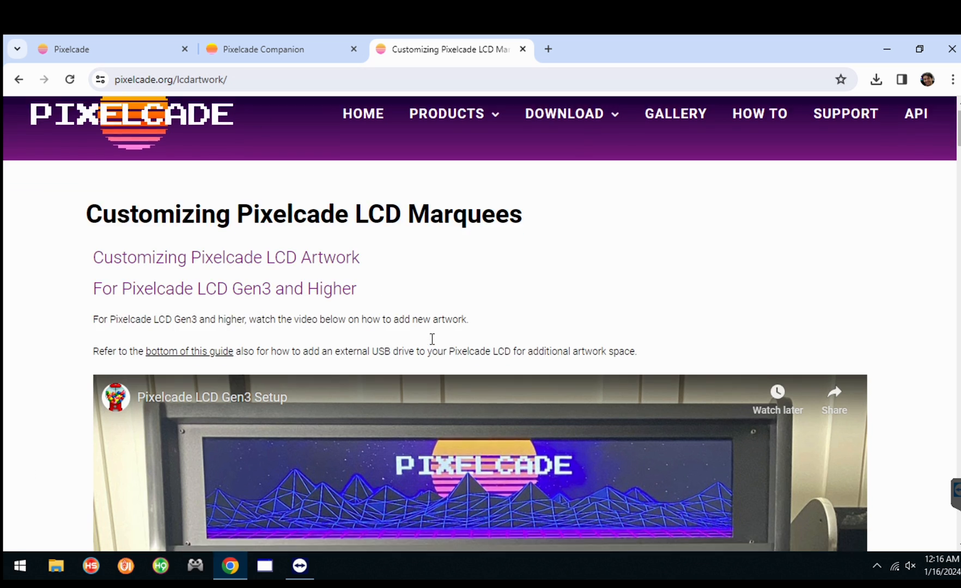
scroll("down", 3)
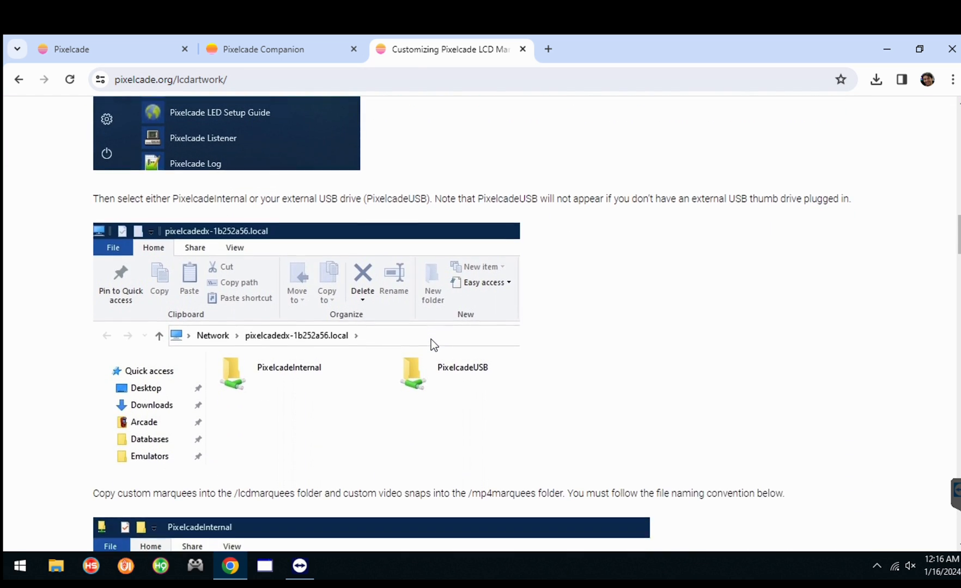
scroll("down", 3)
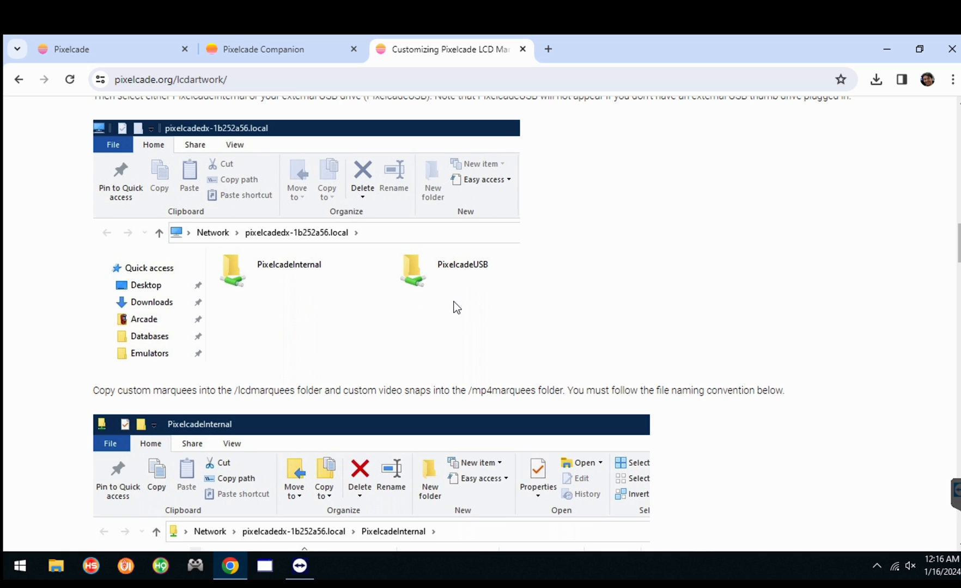
mouse_move(434, 300)
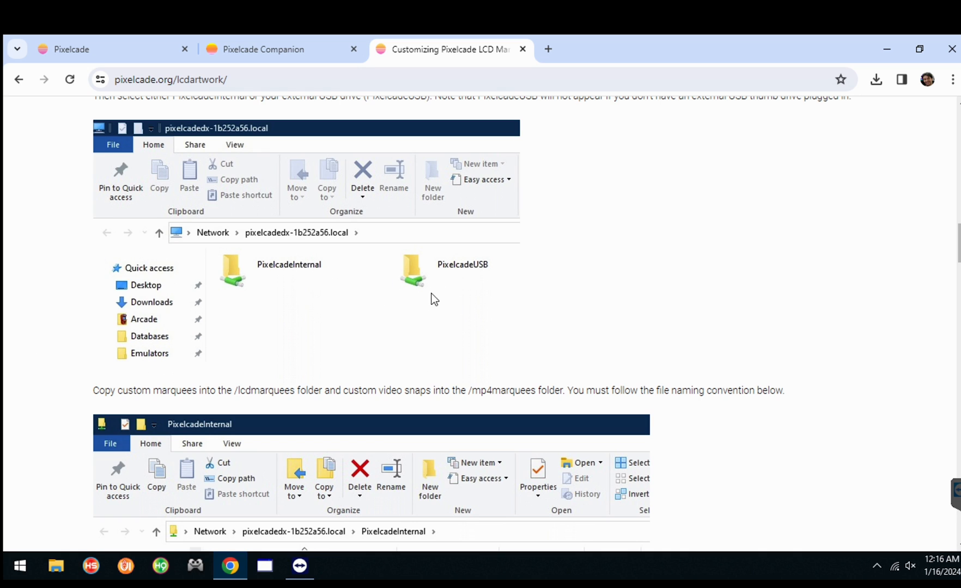
mouse_move(434, 285)
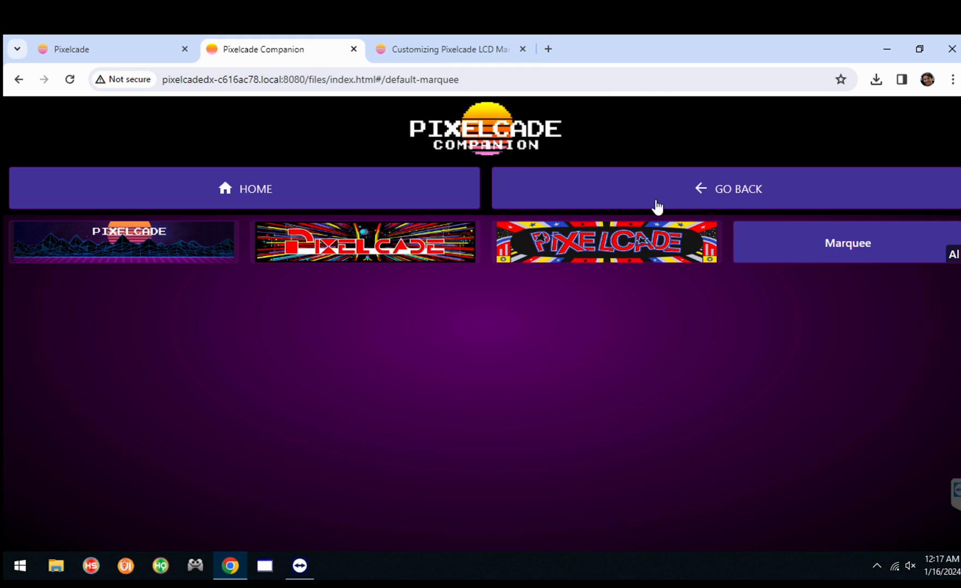
mouse_move(779, 321)
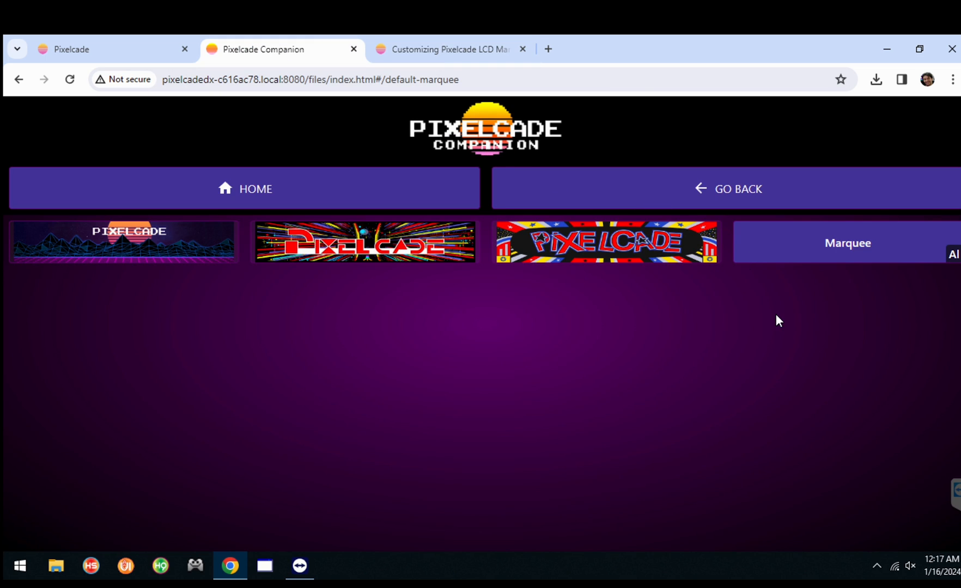
mouse_move(782, 243)
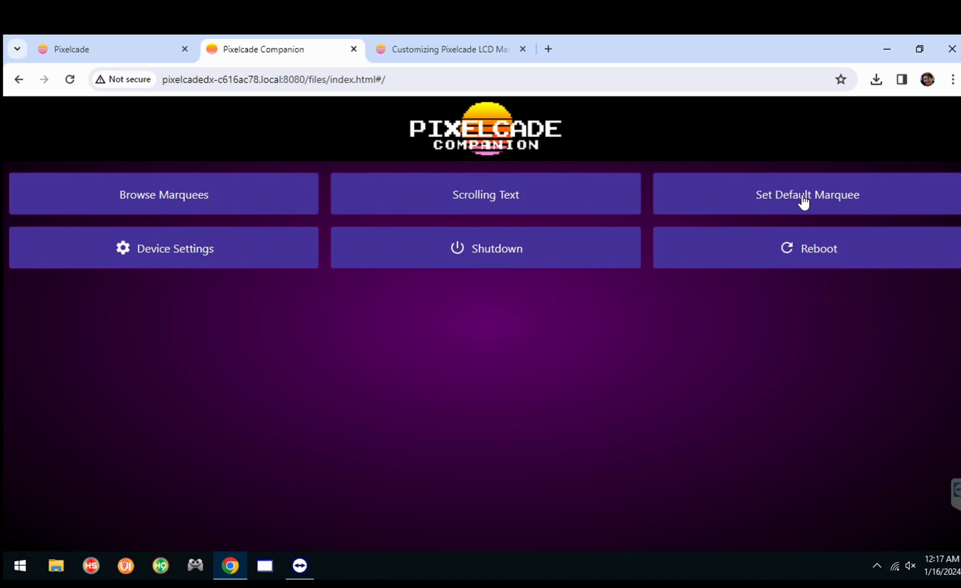
left_click(806, 194)
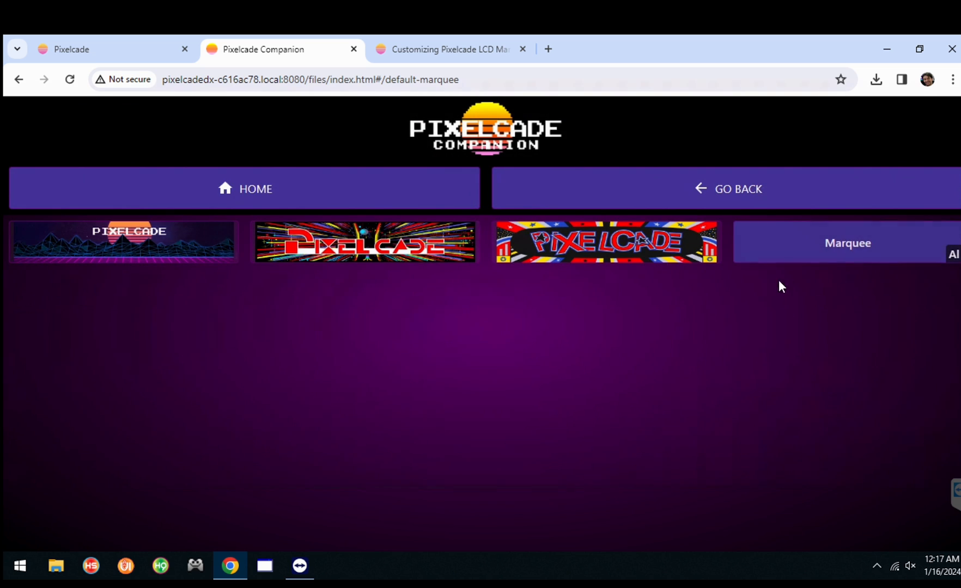